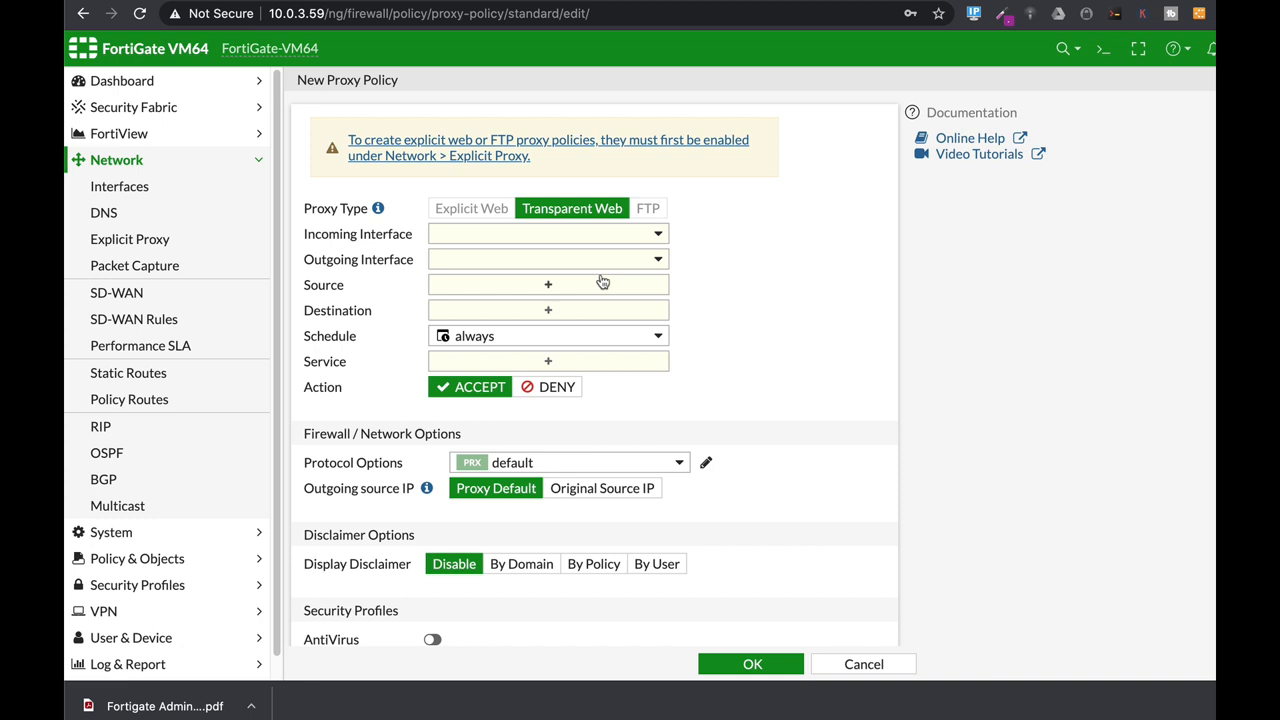
mouse_move(662, 454)
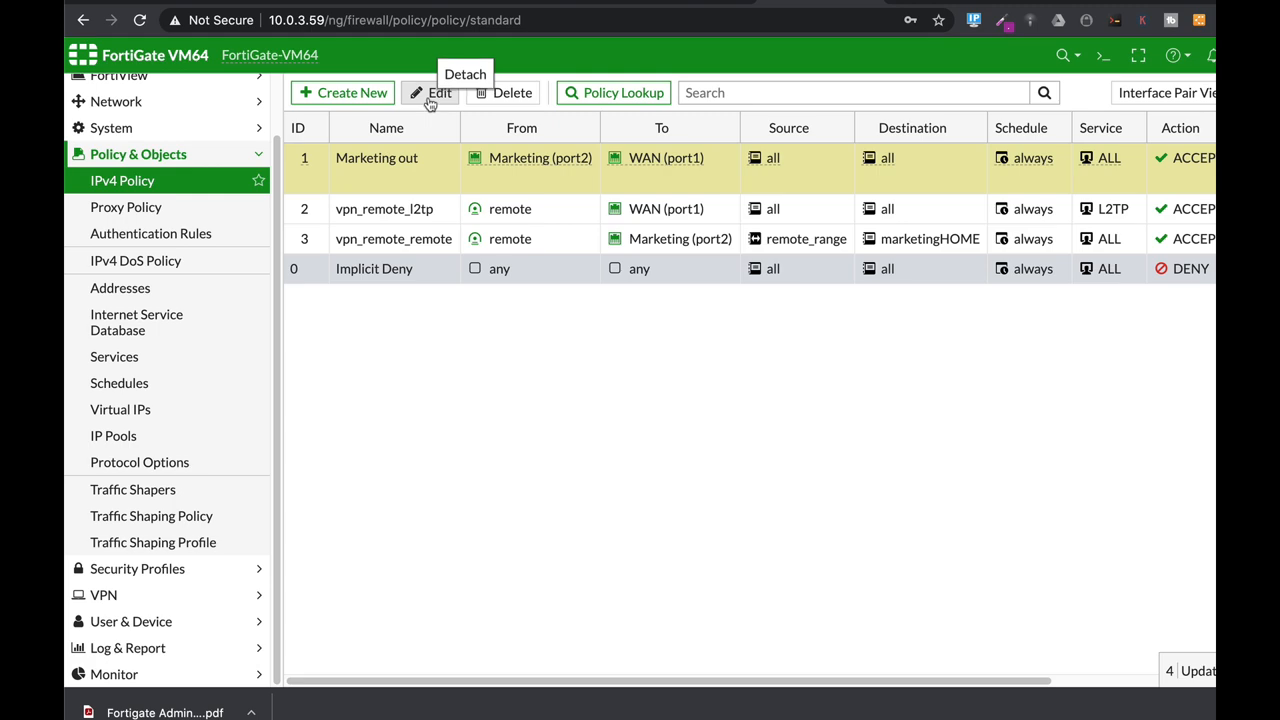
Set SSL Inspection on IPv4 policy 1 (Marketing out) to deep-inspection and save the policy.
click(431, 92)
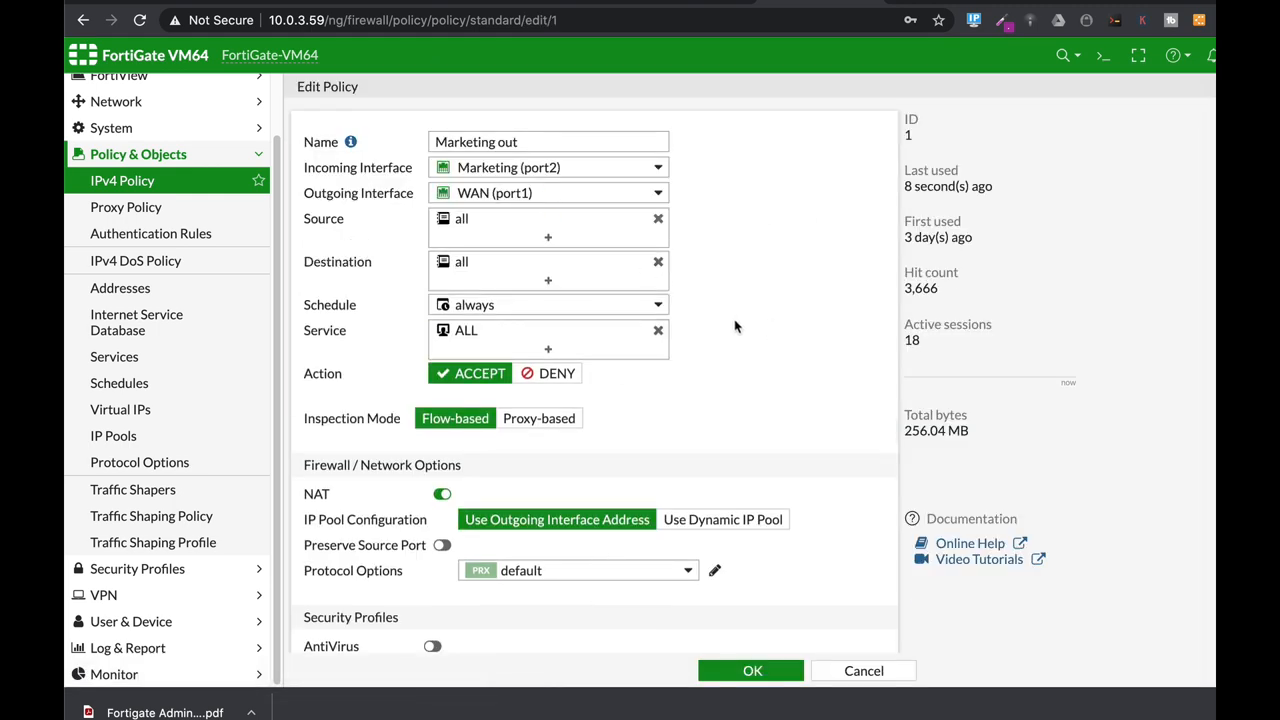
scroll(down, 3)
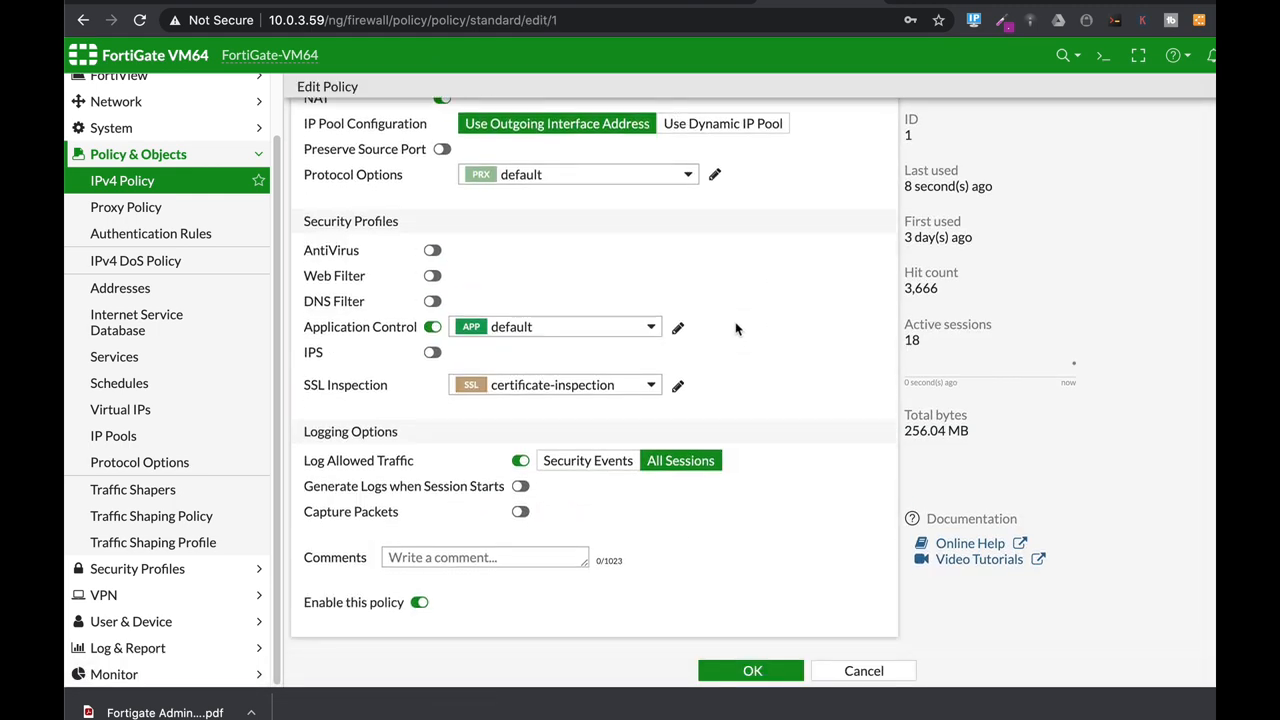
scroll(up, 3)
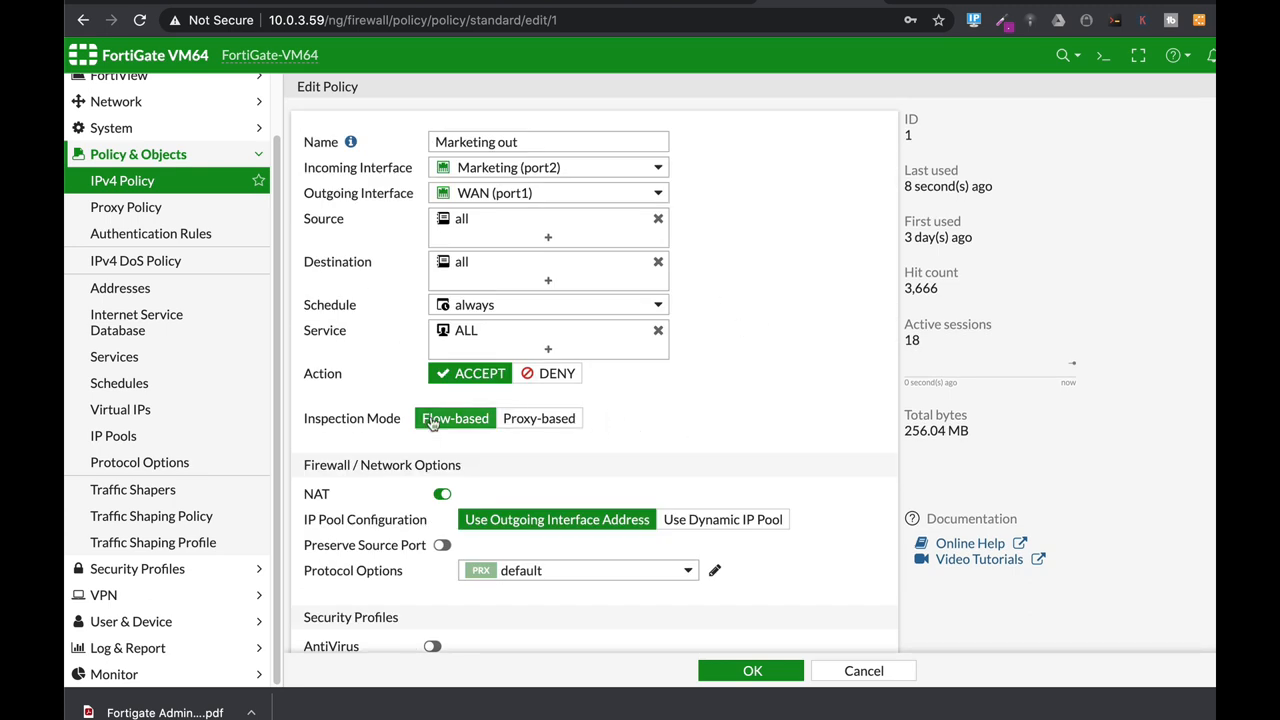
mouse_move(539, 425)
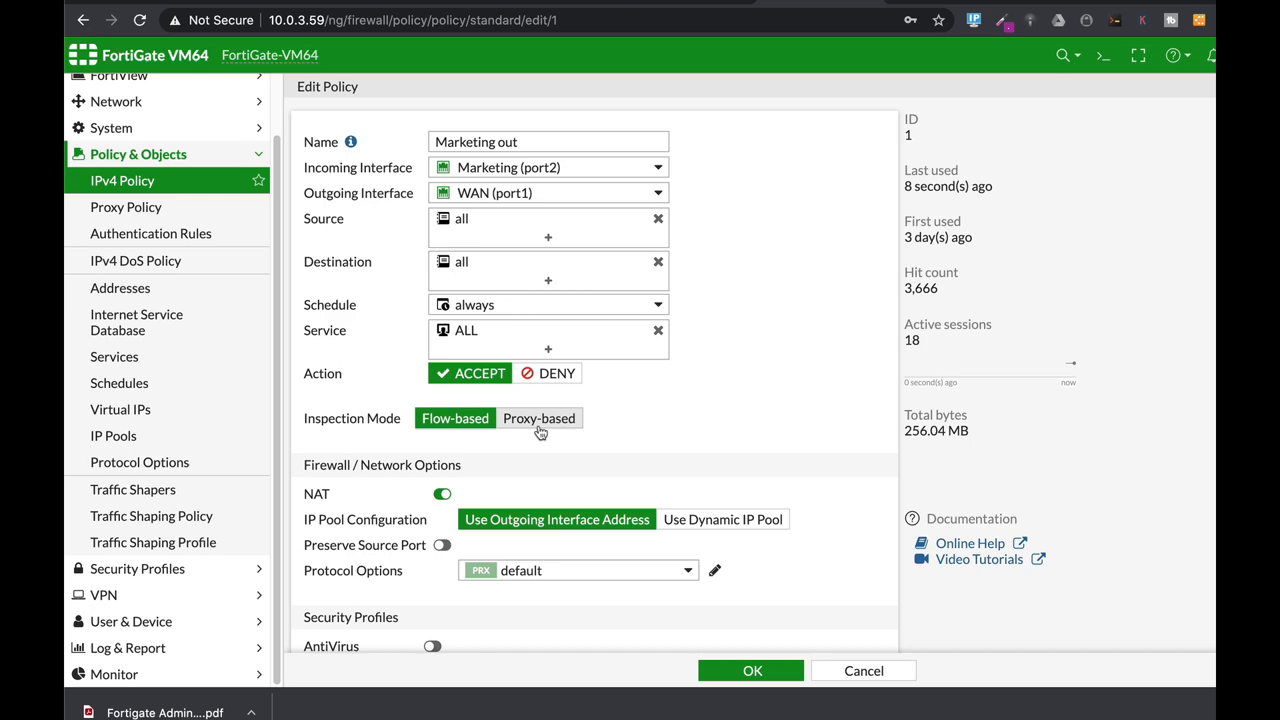
scroll(down, 3)
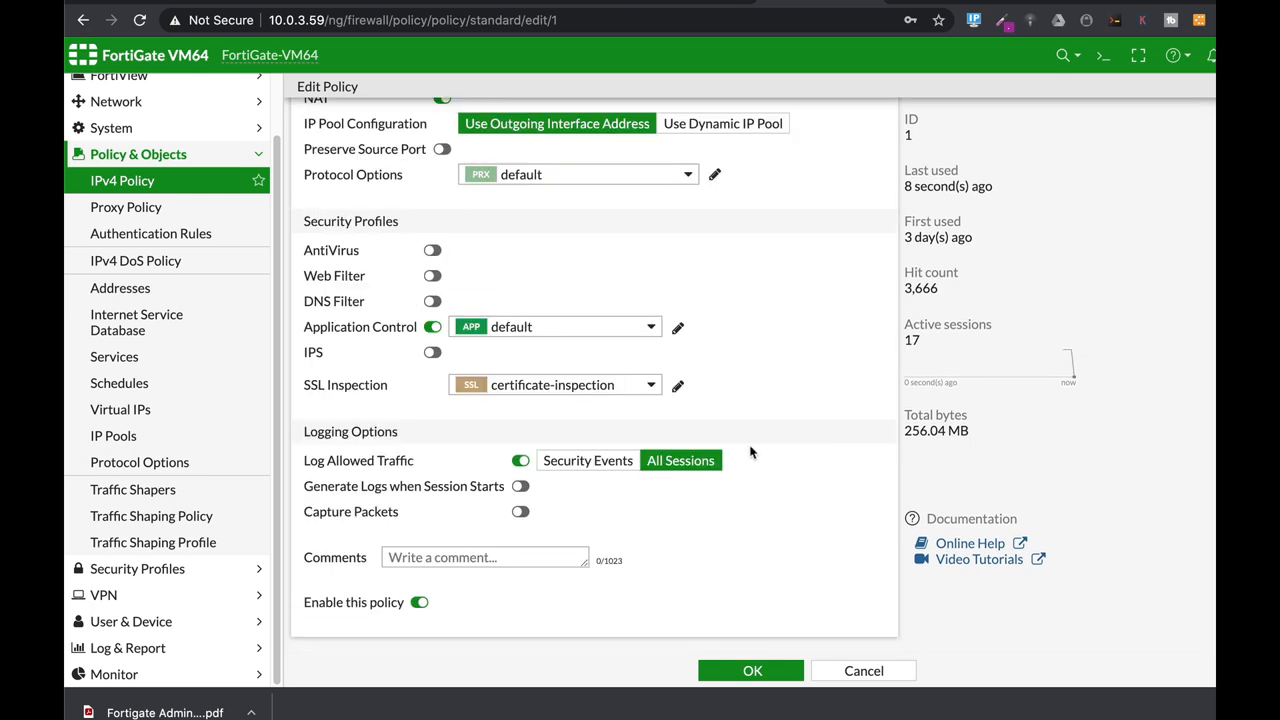
click(641, 385)
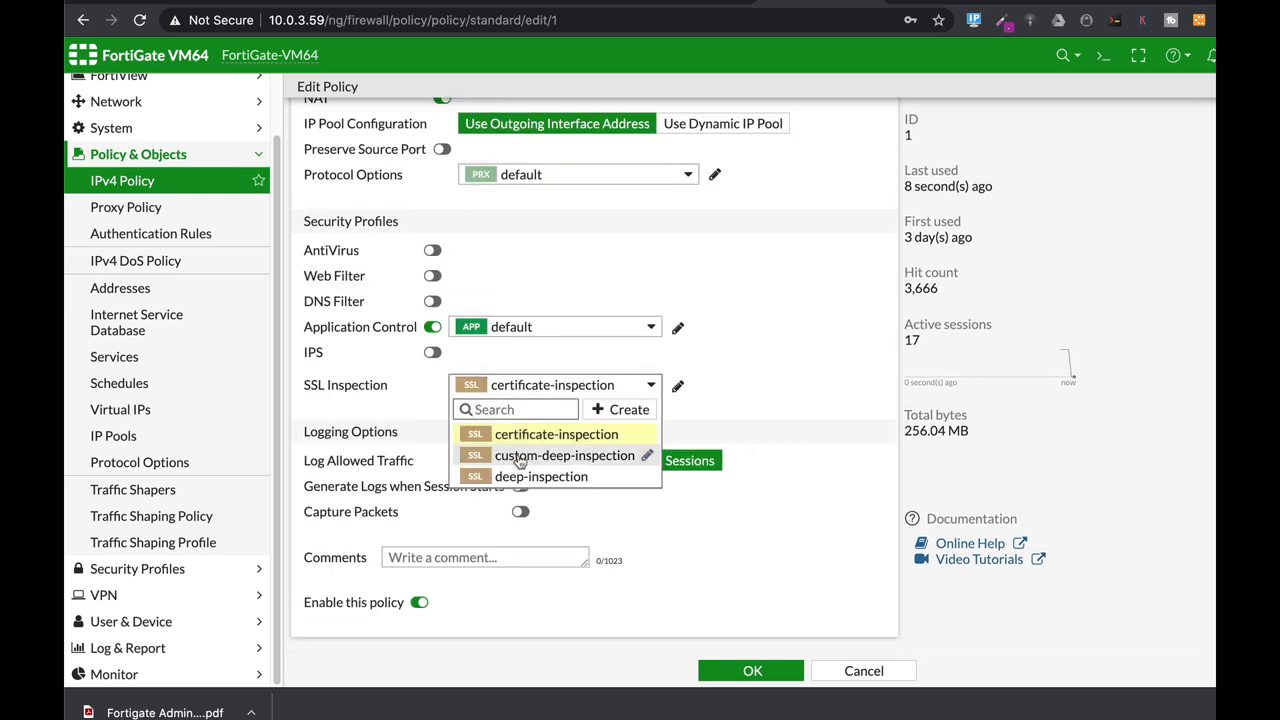
click(541, 476)
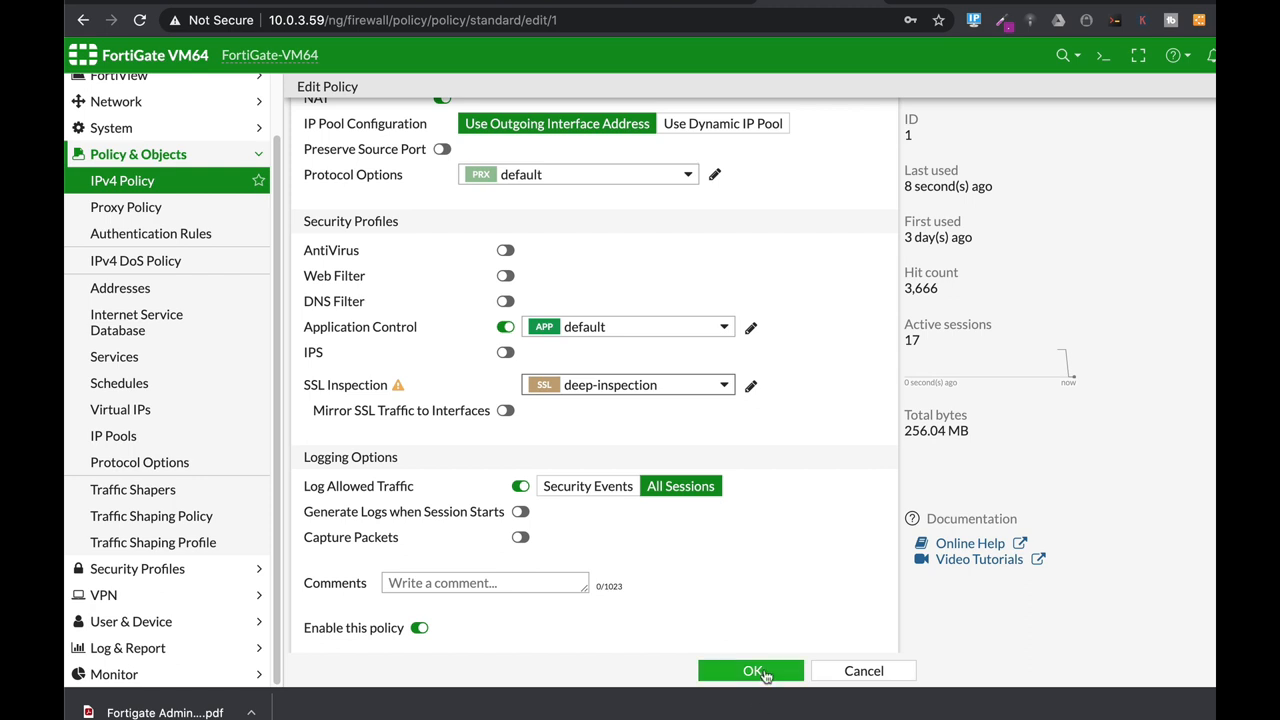
mouse_move(786, 653)
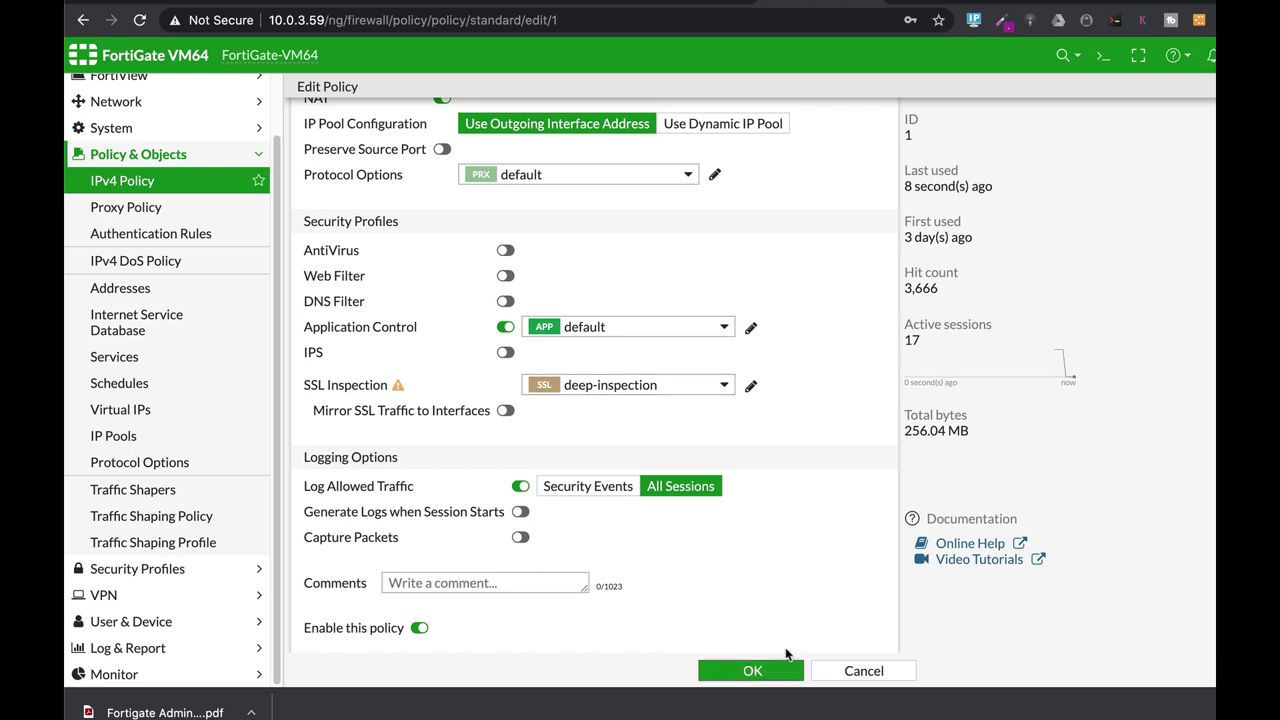
click(751, 671)
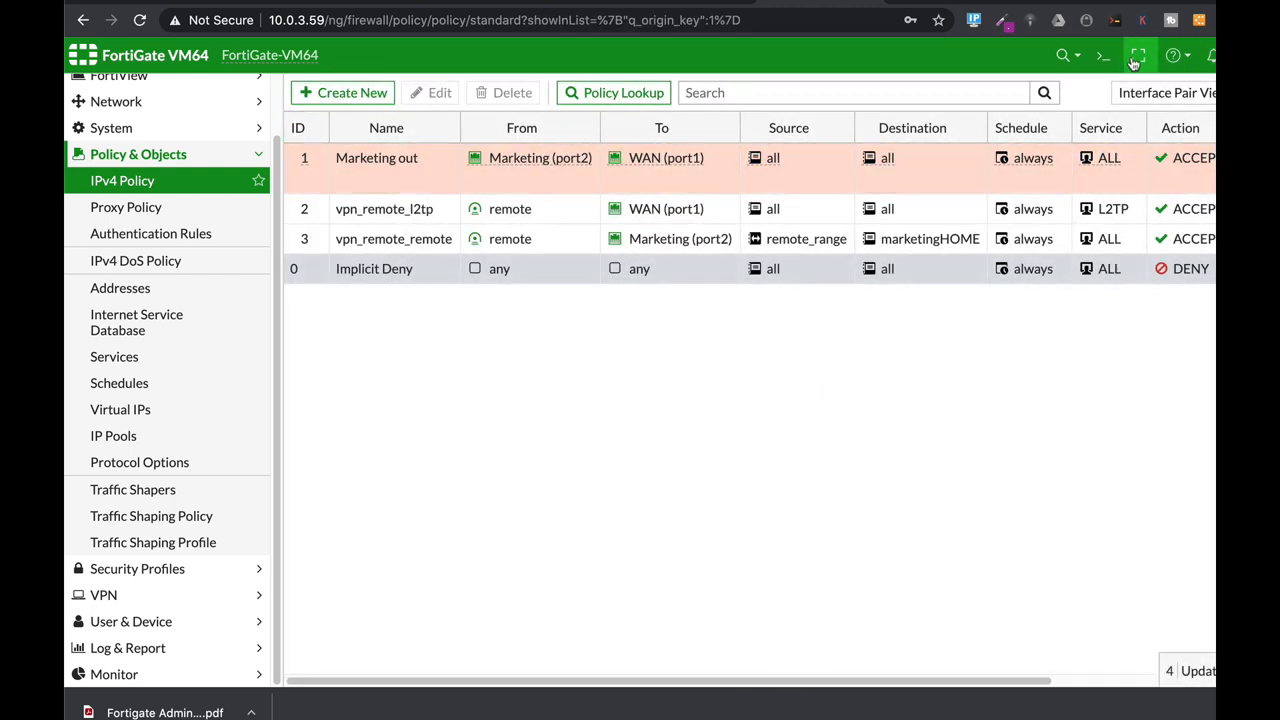
mouse_move(330, 171)
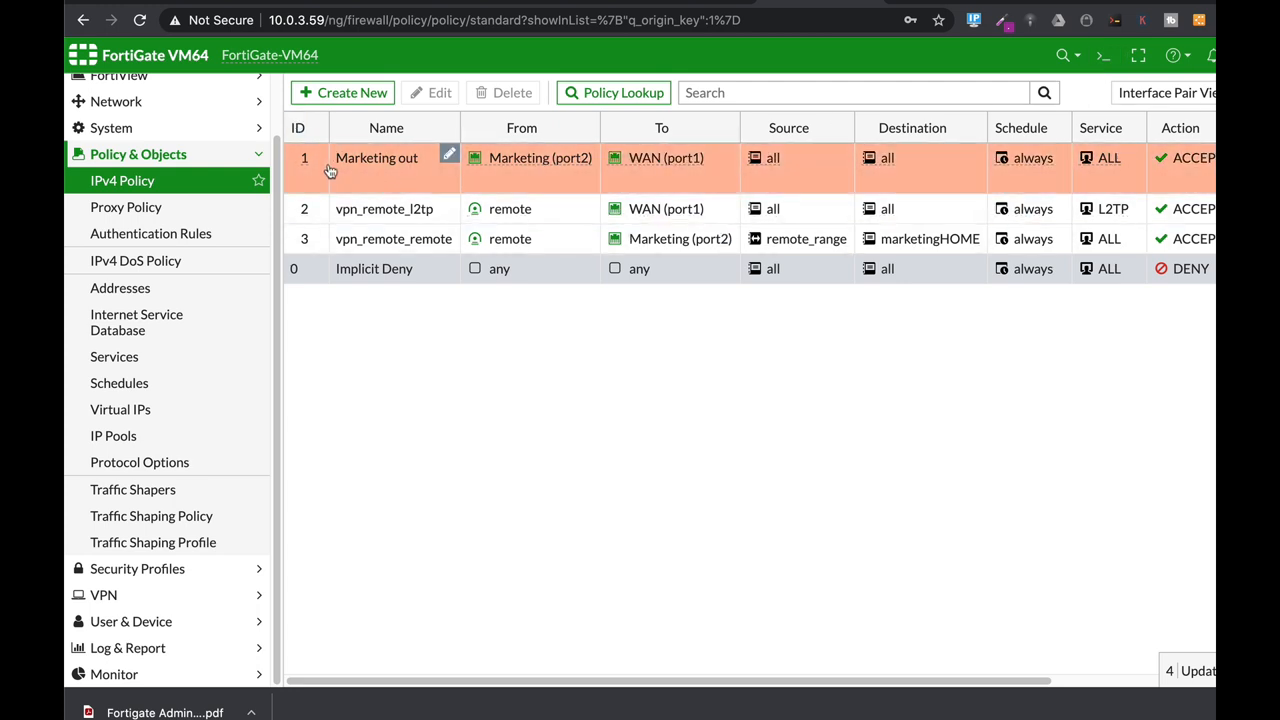
mouse_move(1087, 99)
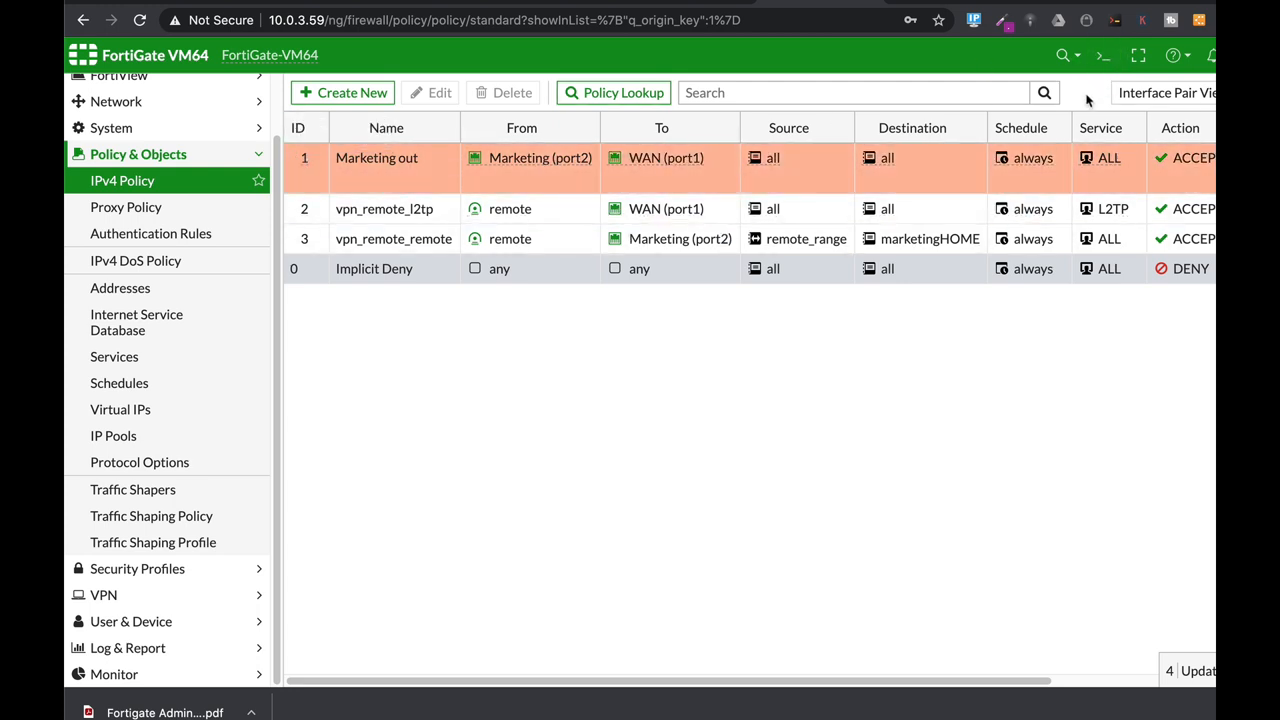
mouse_move(1101, 55)
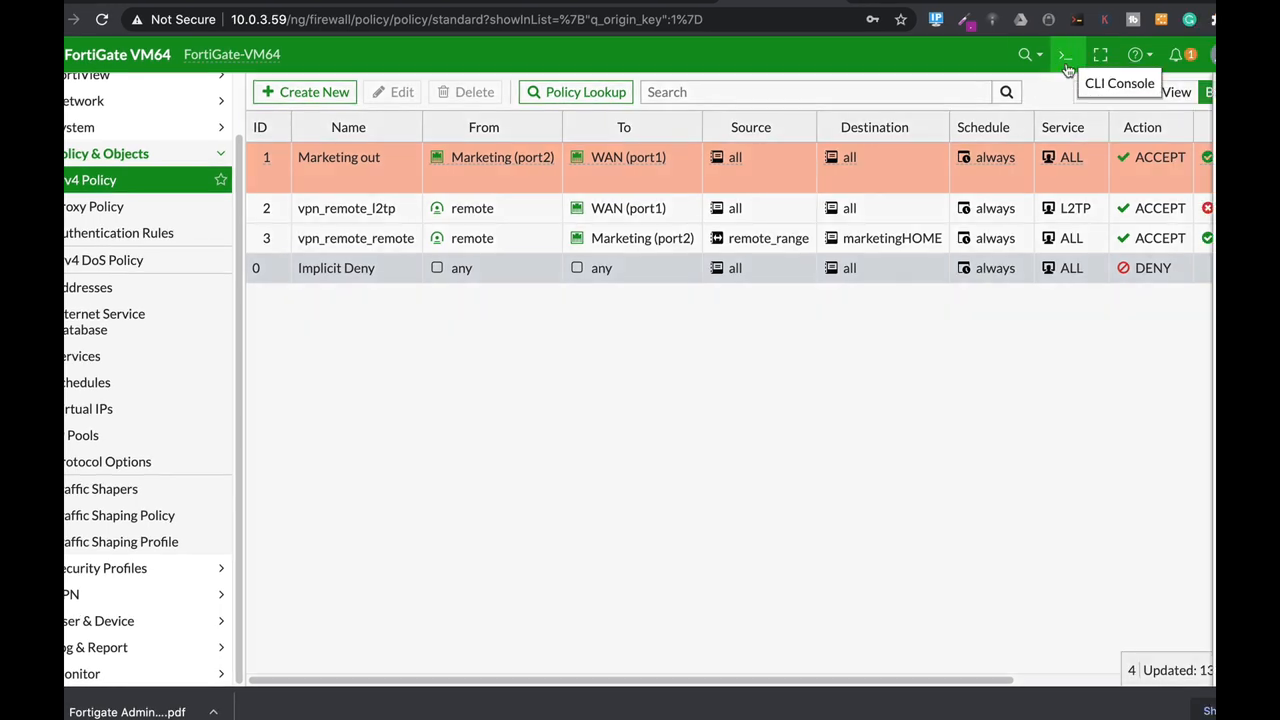
In the CLI console enable http-policy-redirect on firewall policy 1 (config firewall policy, edit 1, end).
click(1064, 55)
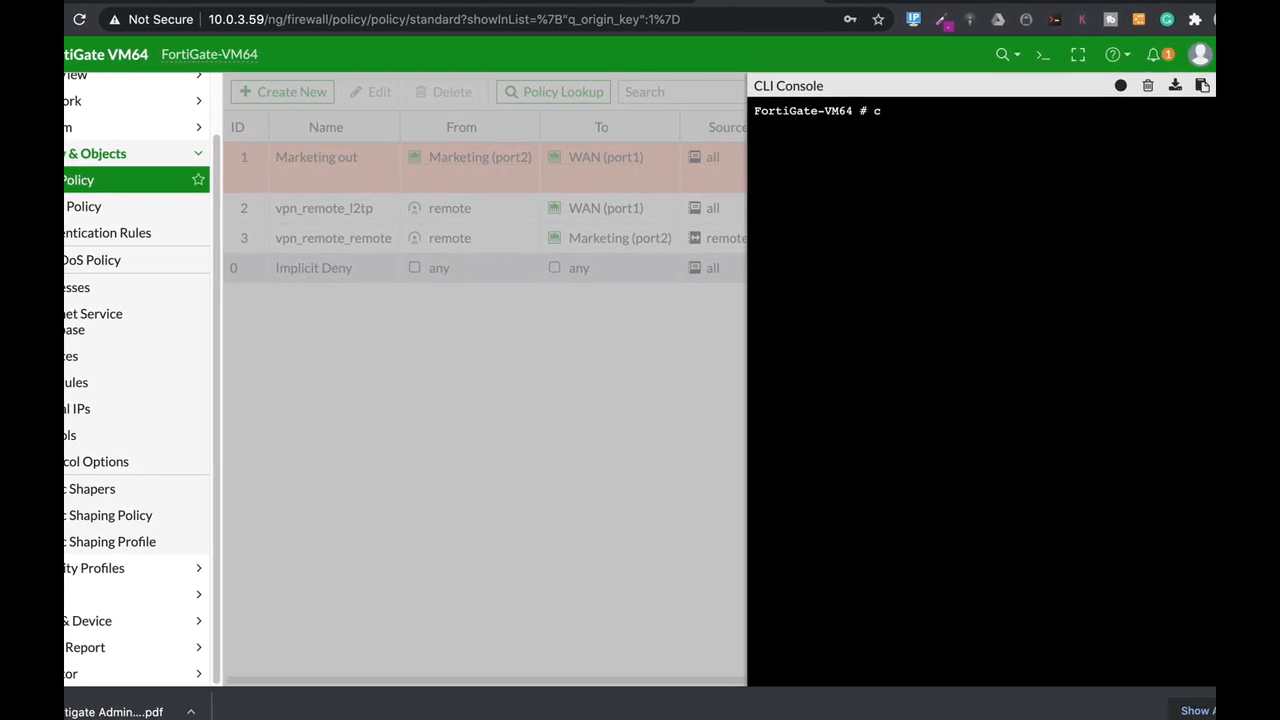
text(onfig fireFortiGate-VM64 # config firewall)
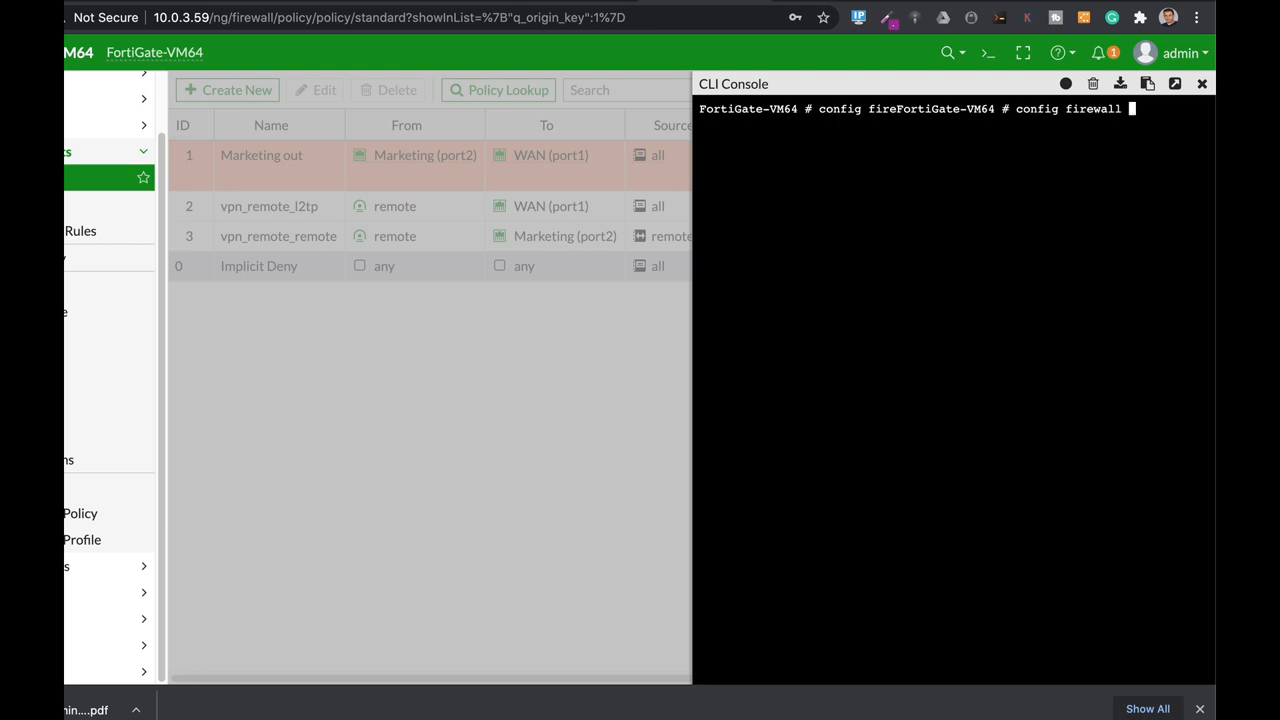
text(policy)
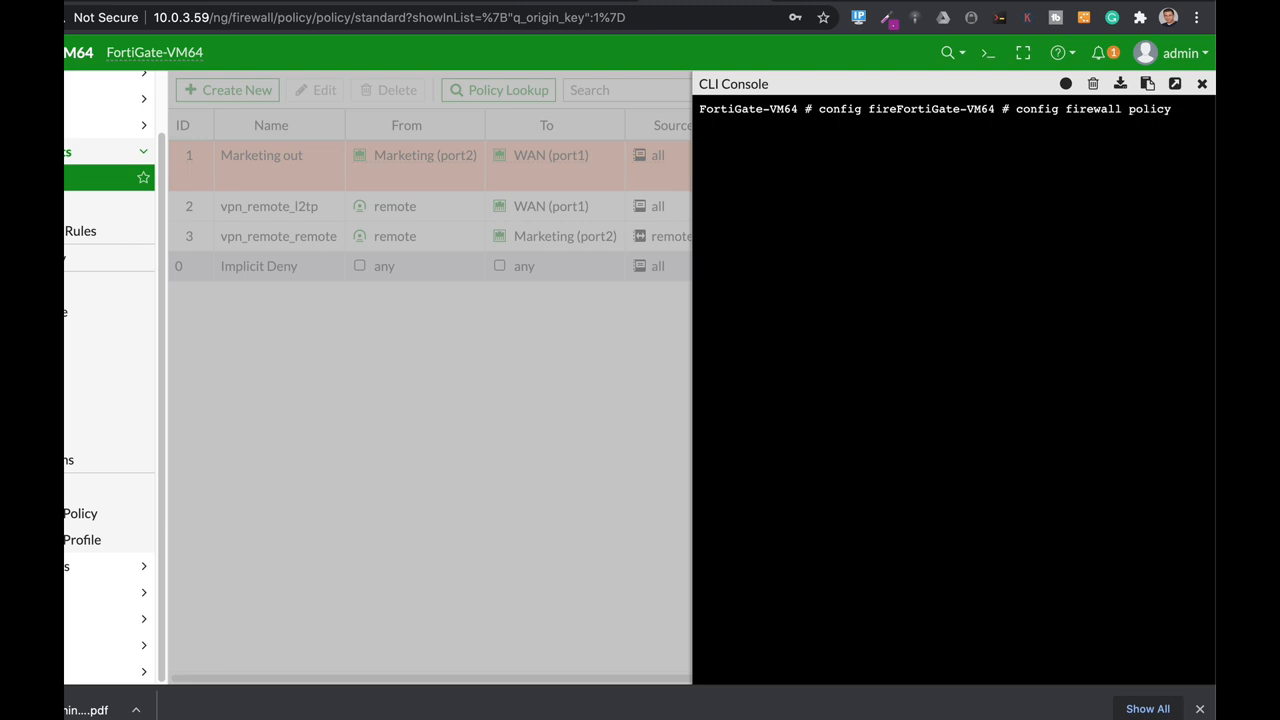
text(edit 1)
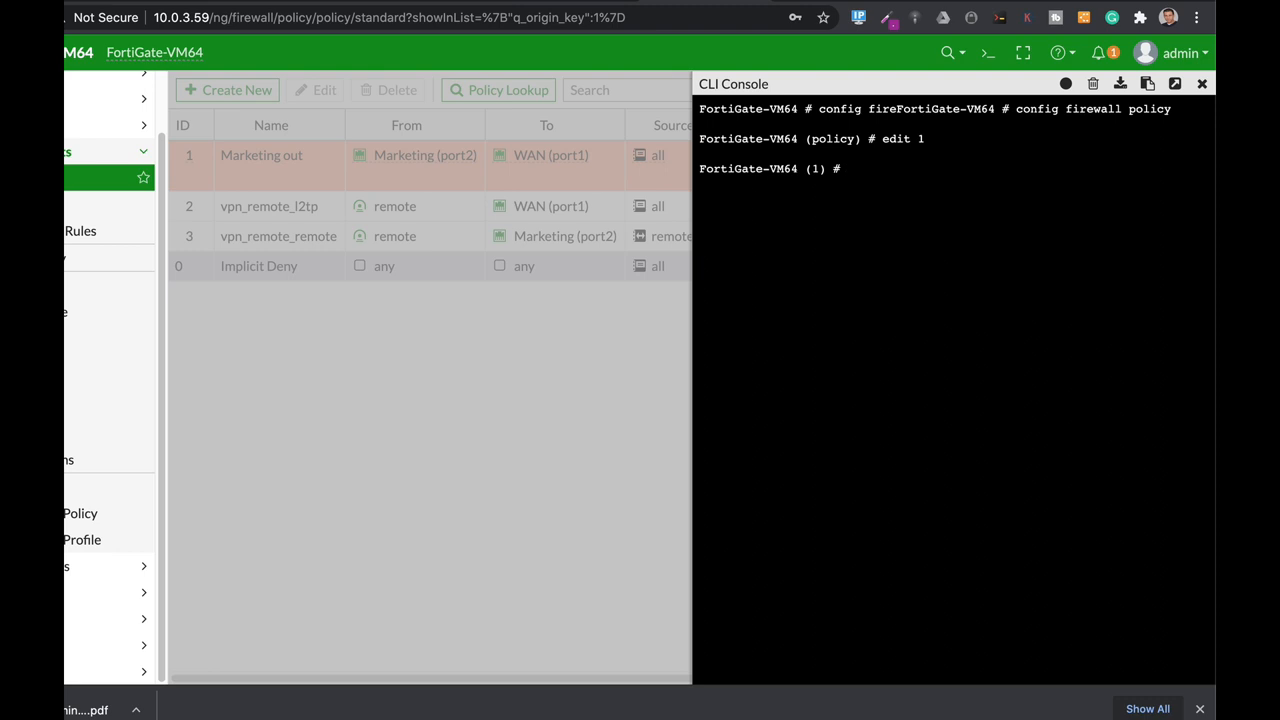
text(set)
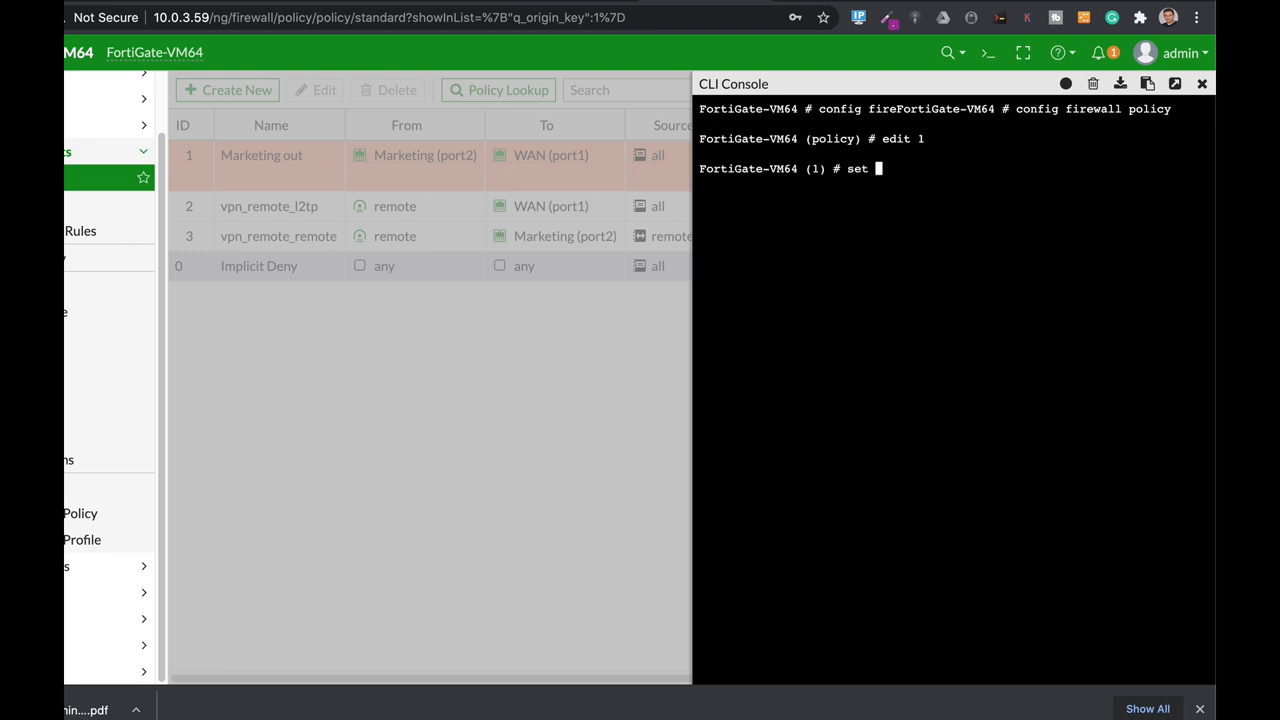
text(http-policy-redirect)
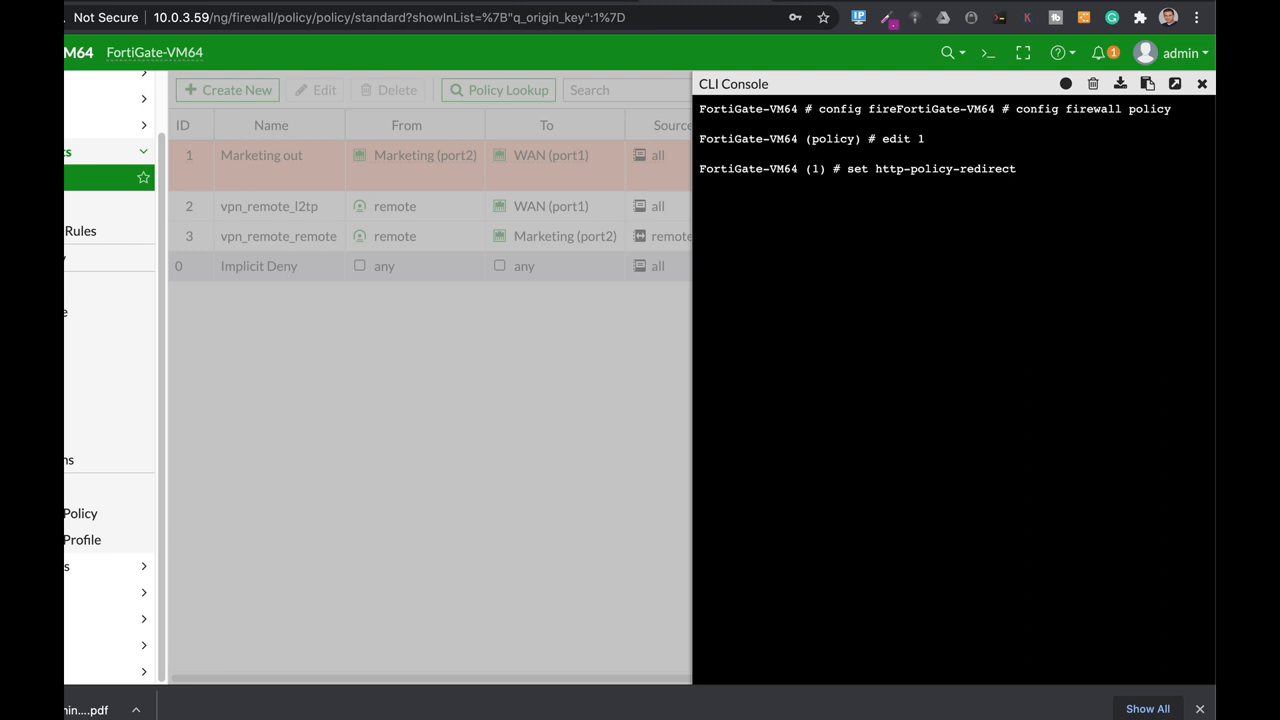
text(enabl)
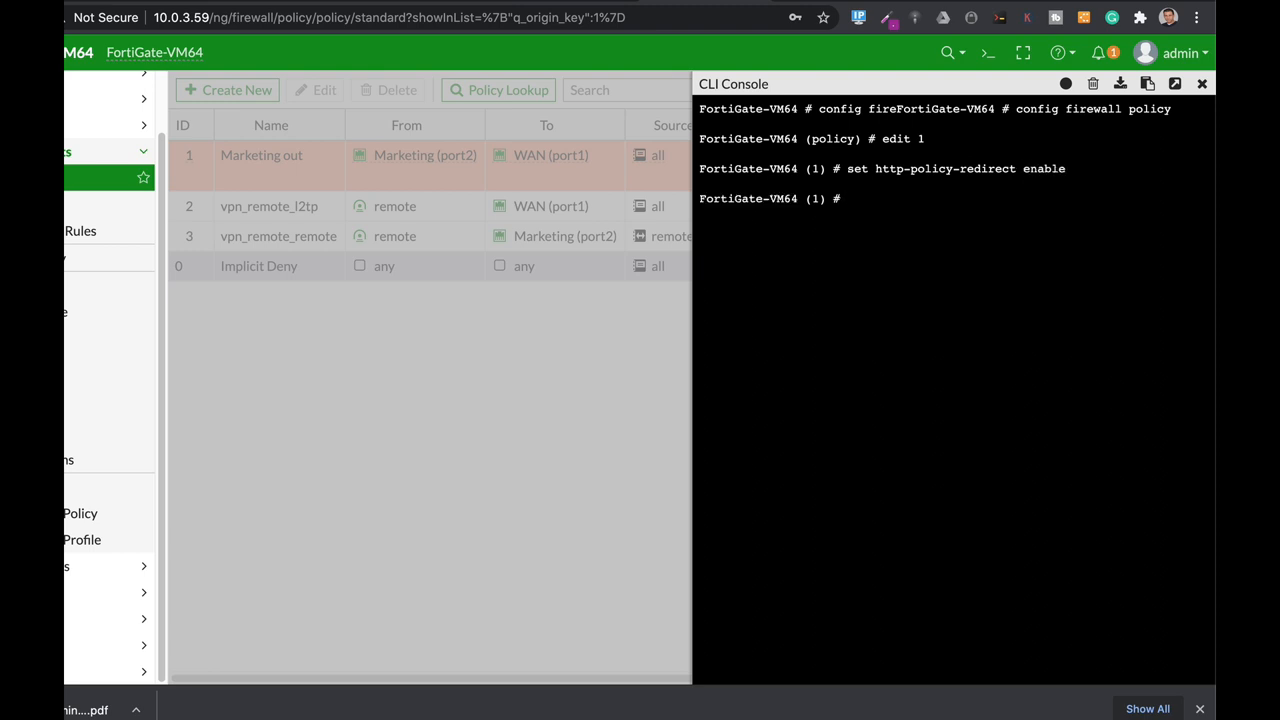
text(end)
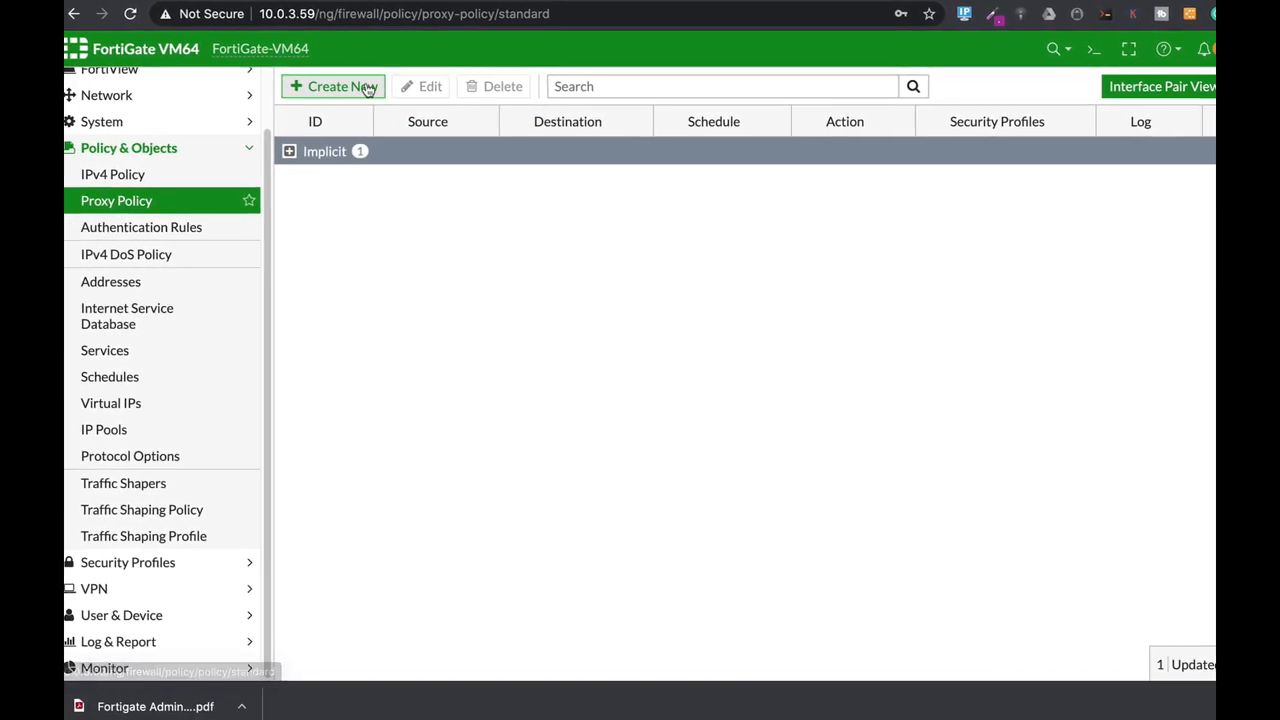
Start a new Transparent Web proxy policy from Marketing (port2) to WAN (port1).
click(333, 86)
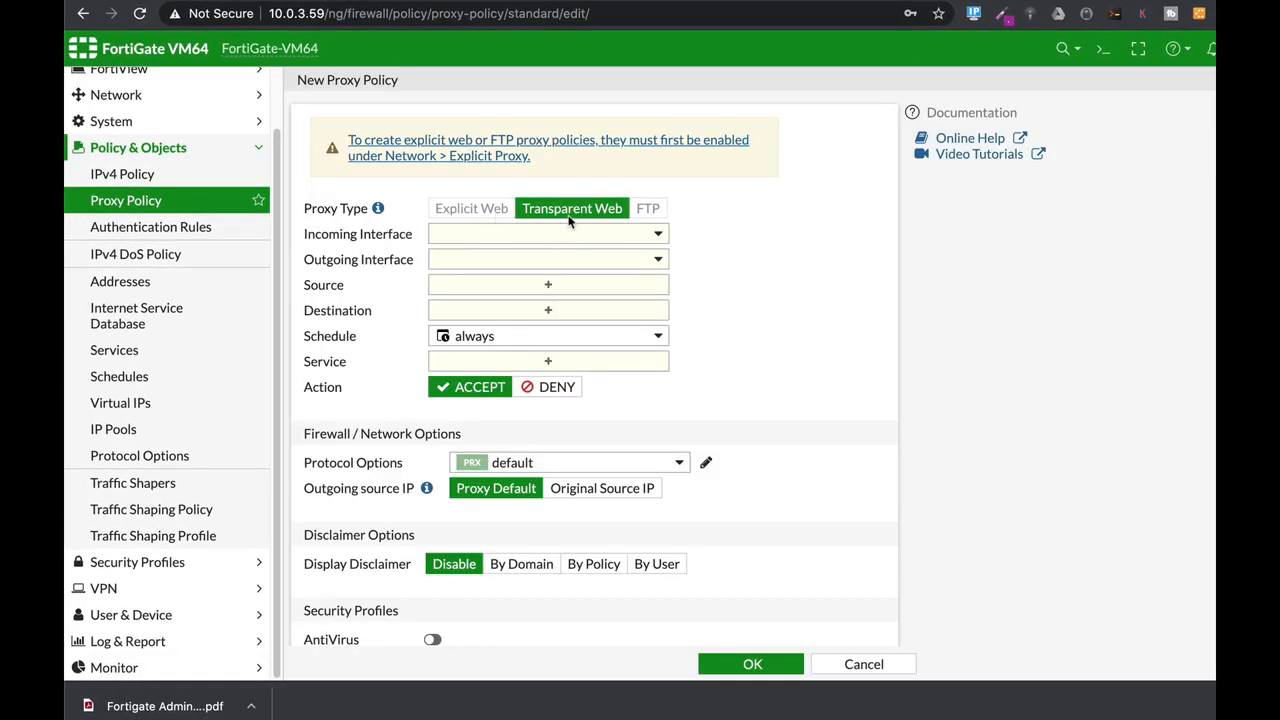
click(547, 233)
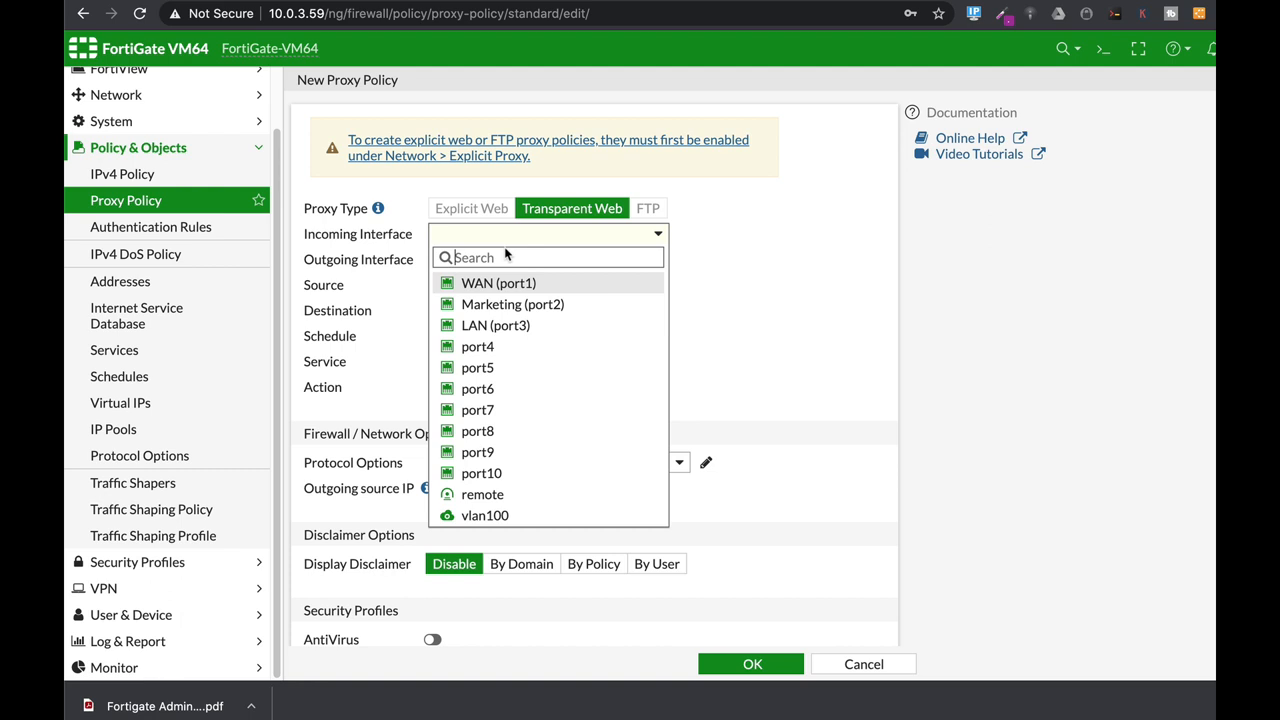
click(512, 304)
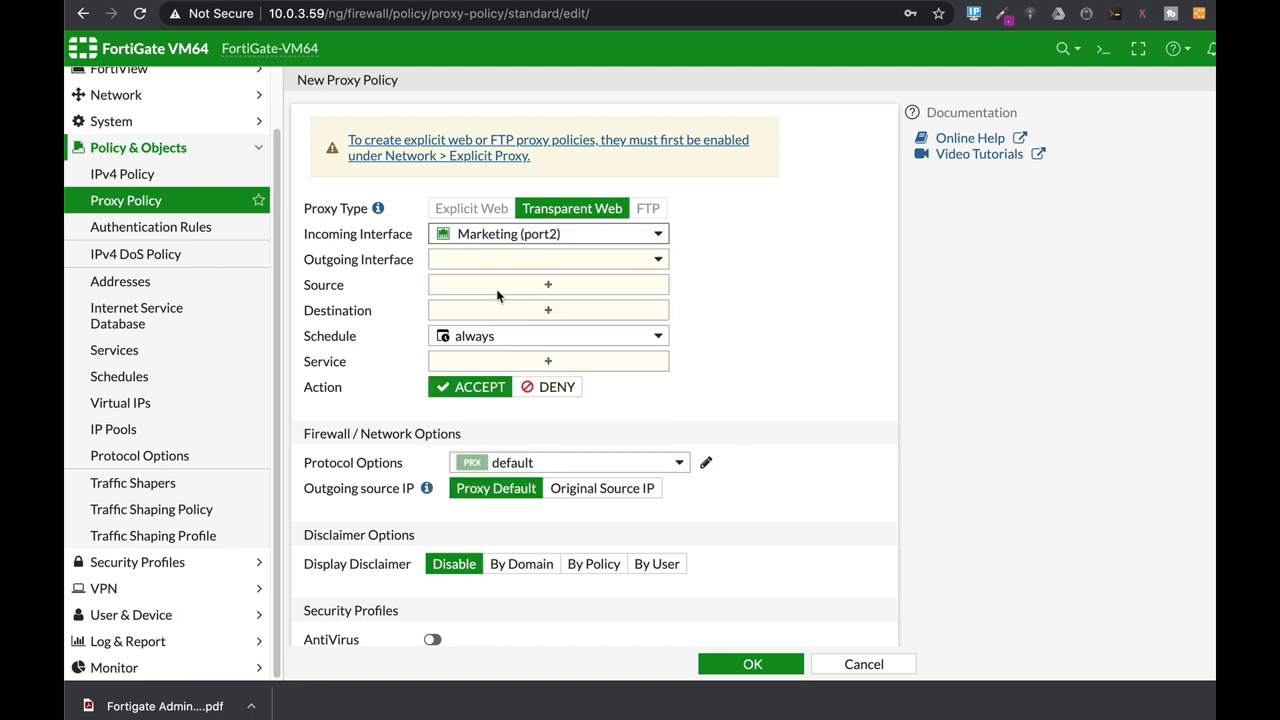
click(547, 259)
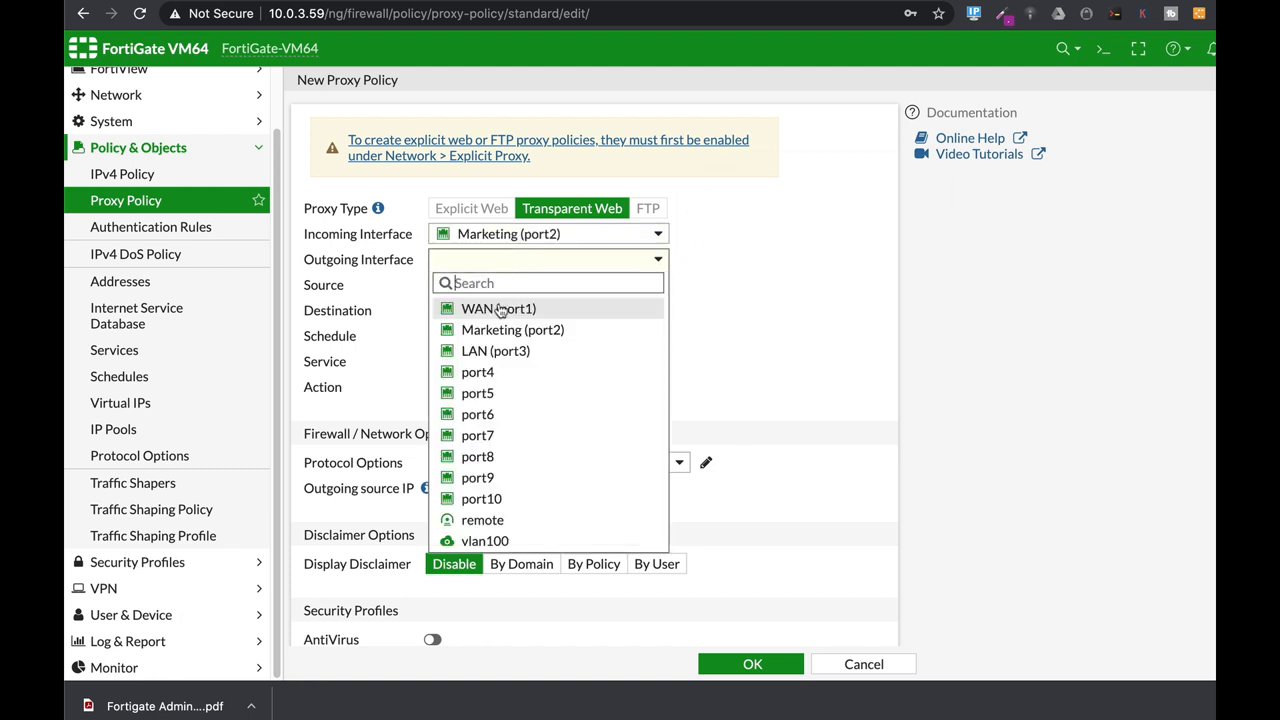
click(498, 308)
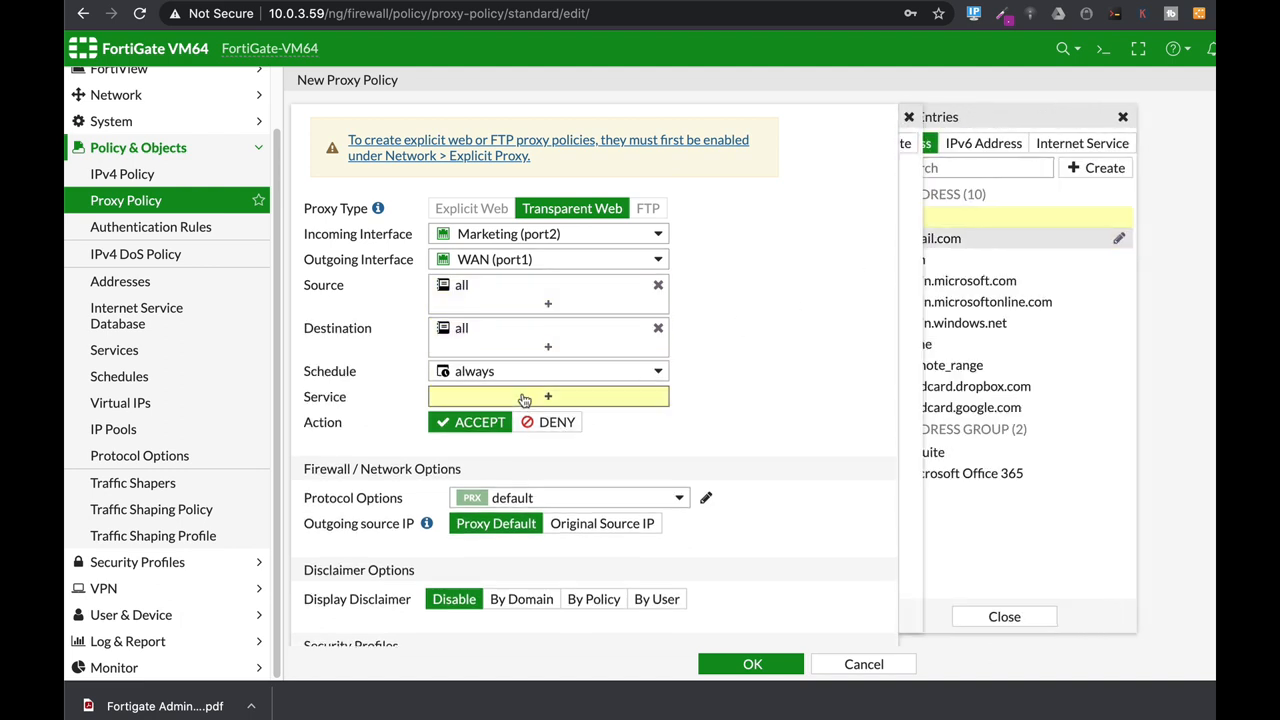
Set service webproxy and SSL deep-inspection, then save the new proxy policy.
click(956, 211)
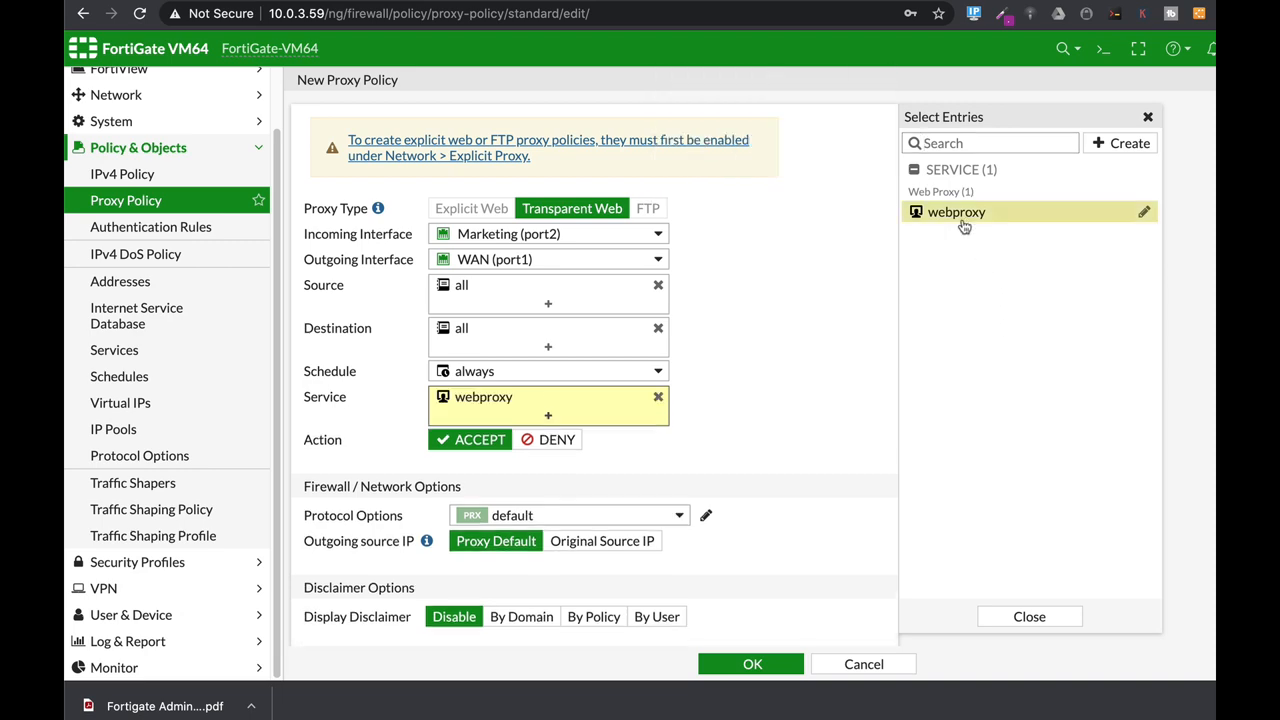
scroll(down, 3)
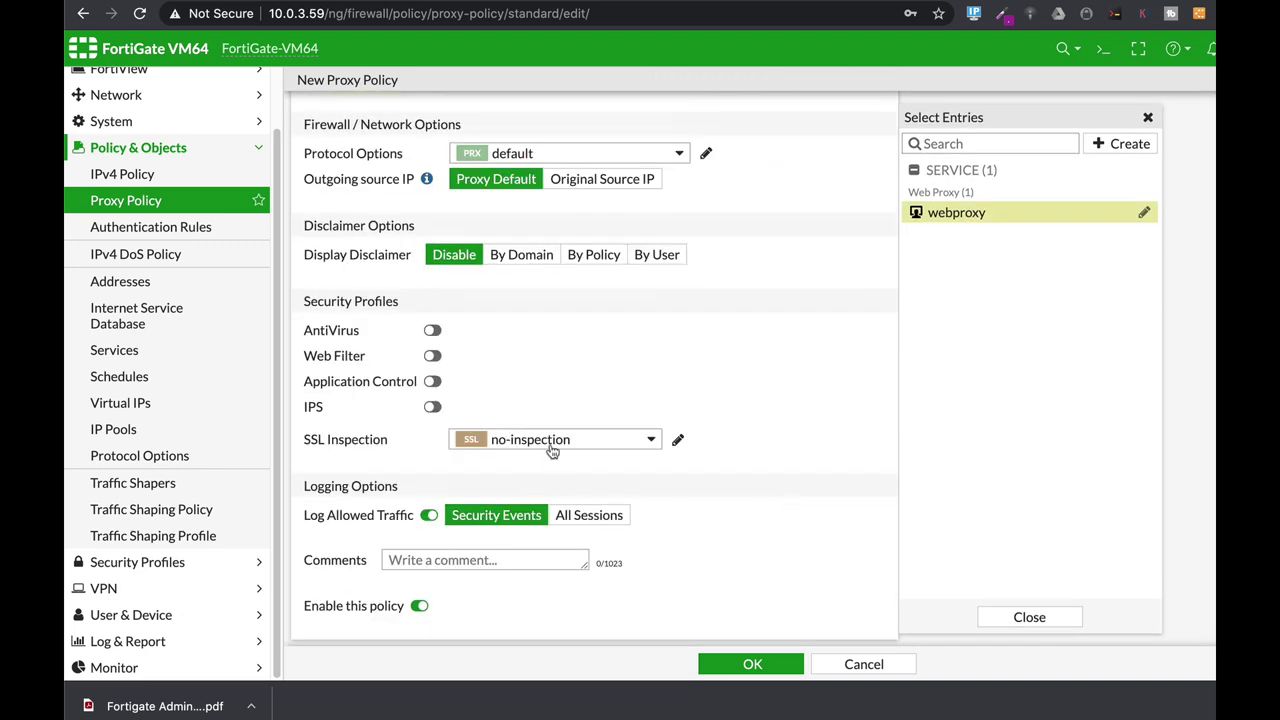
click(554, 439)
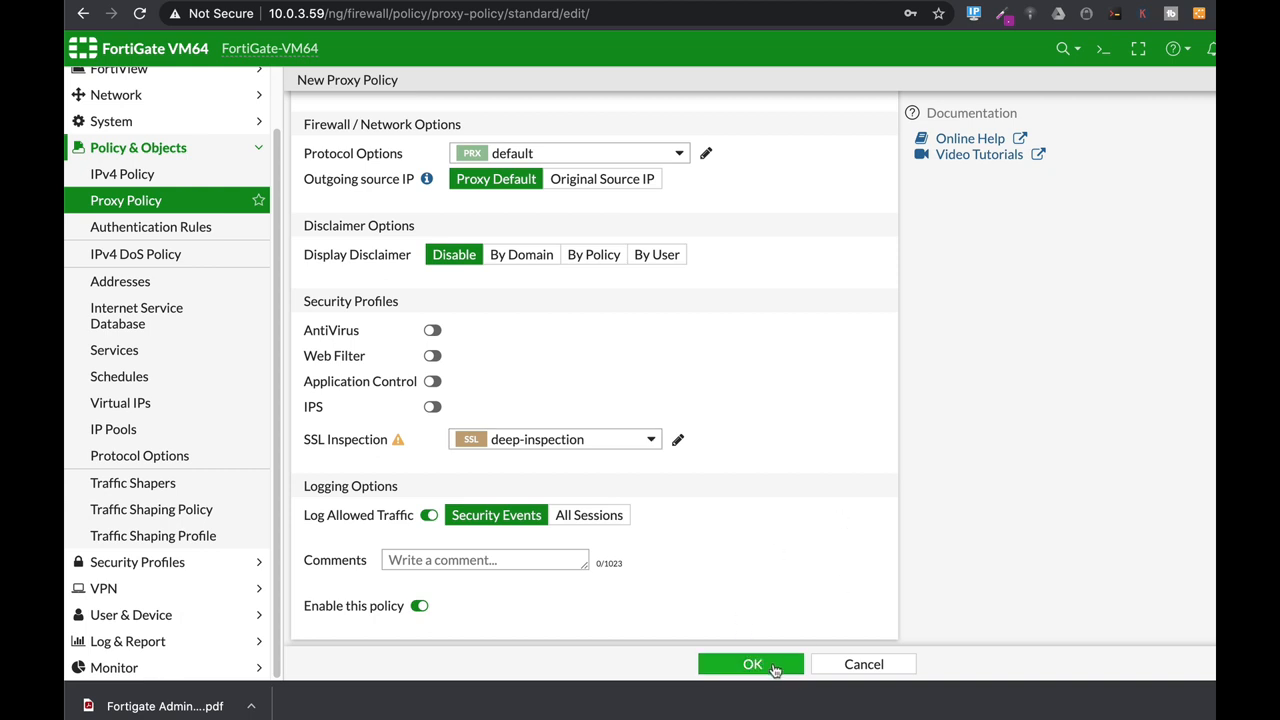
click(751, 664)
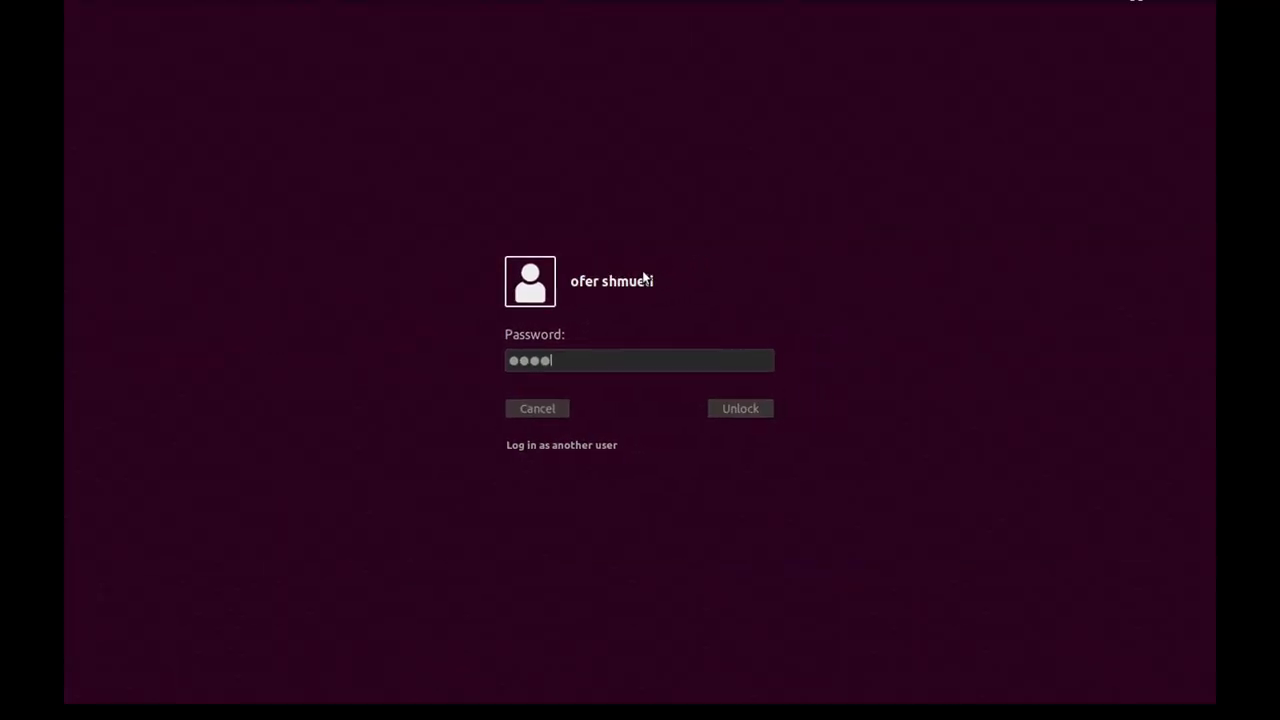
Unlock the client desktop, browse Firefox from CNN to fox.com, and return to the FortiGate browser.
click(740, 408)
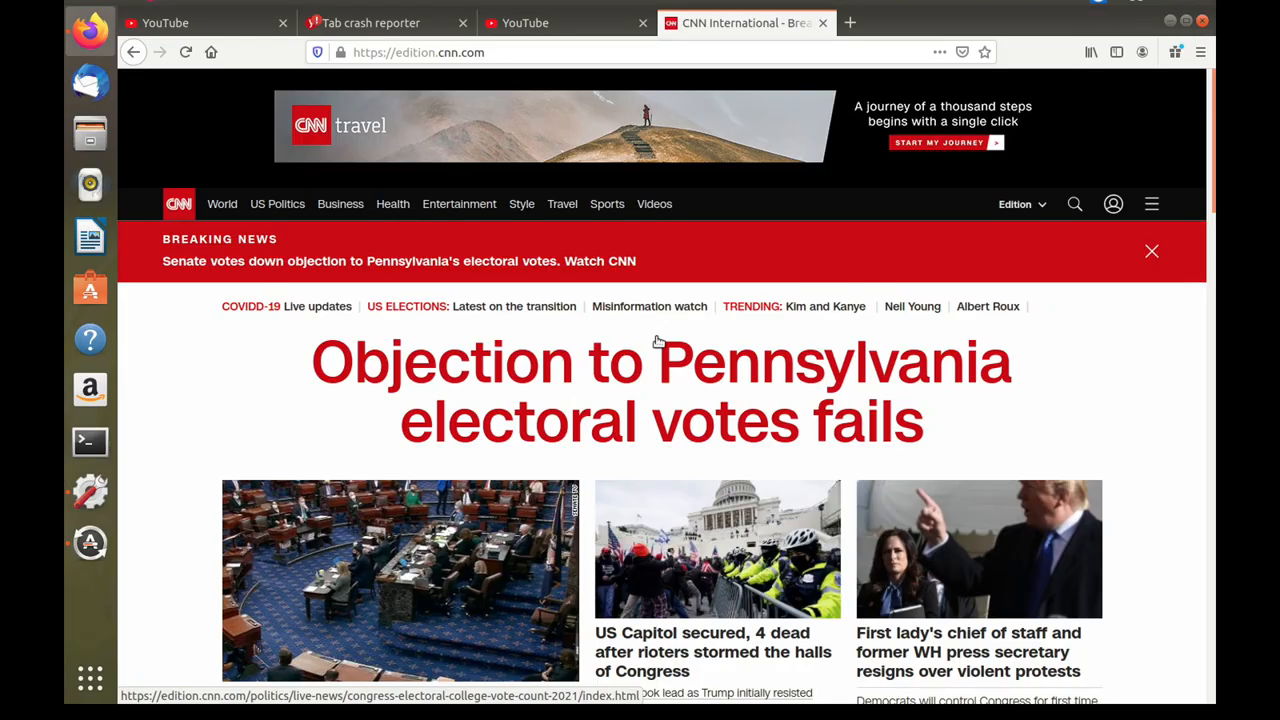
click(418, 52)
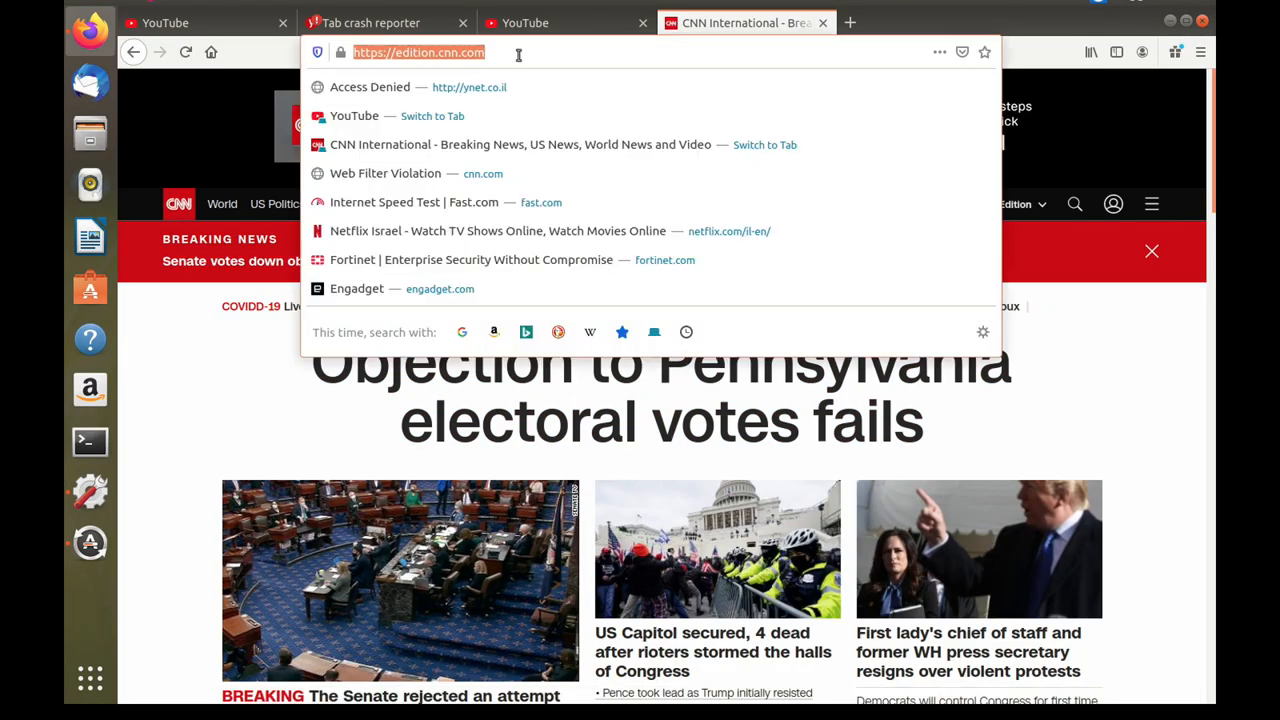
text(fox)
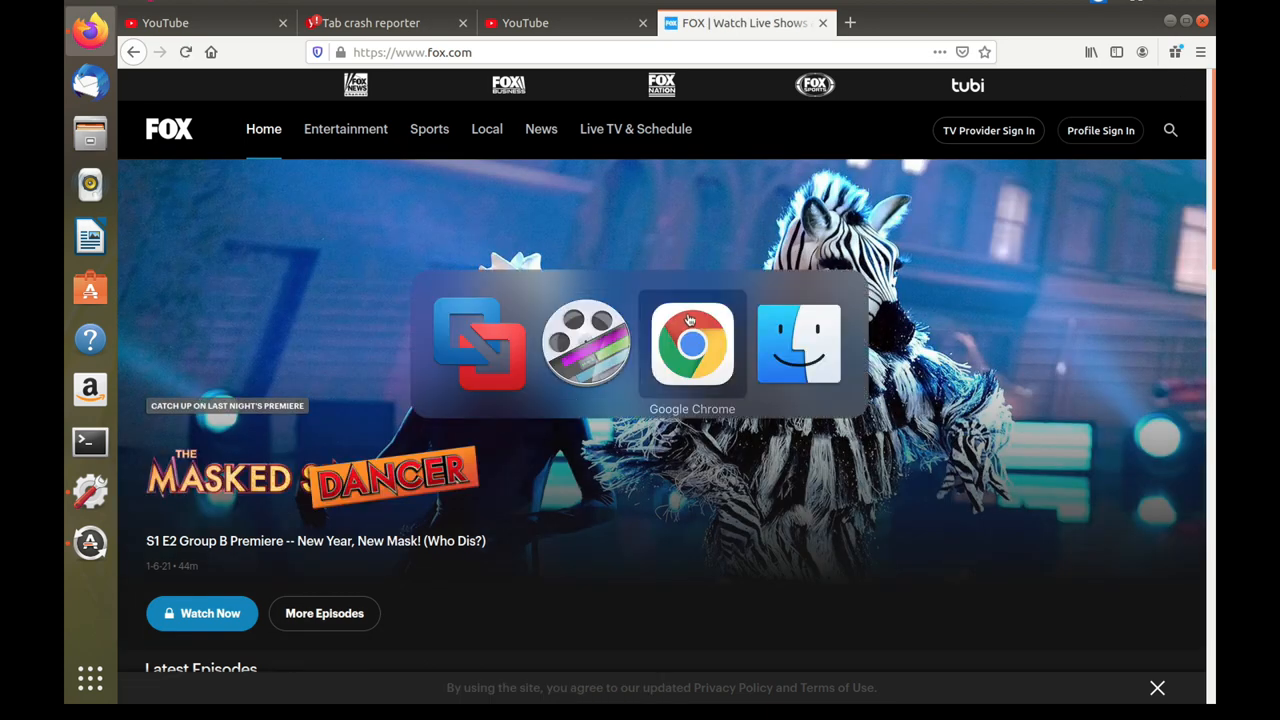
click(691, 345)
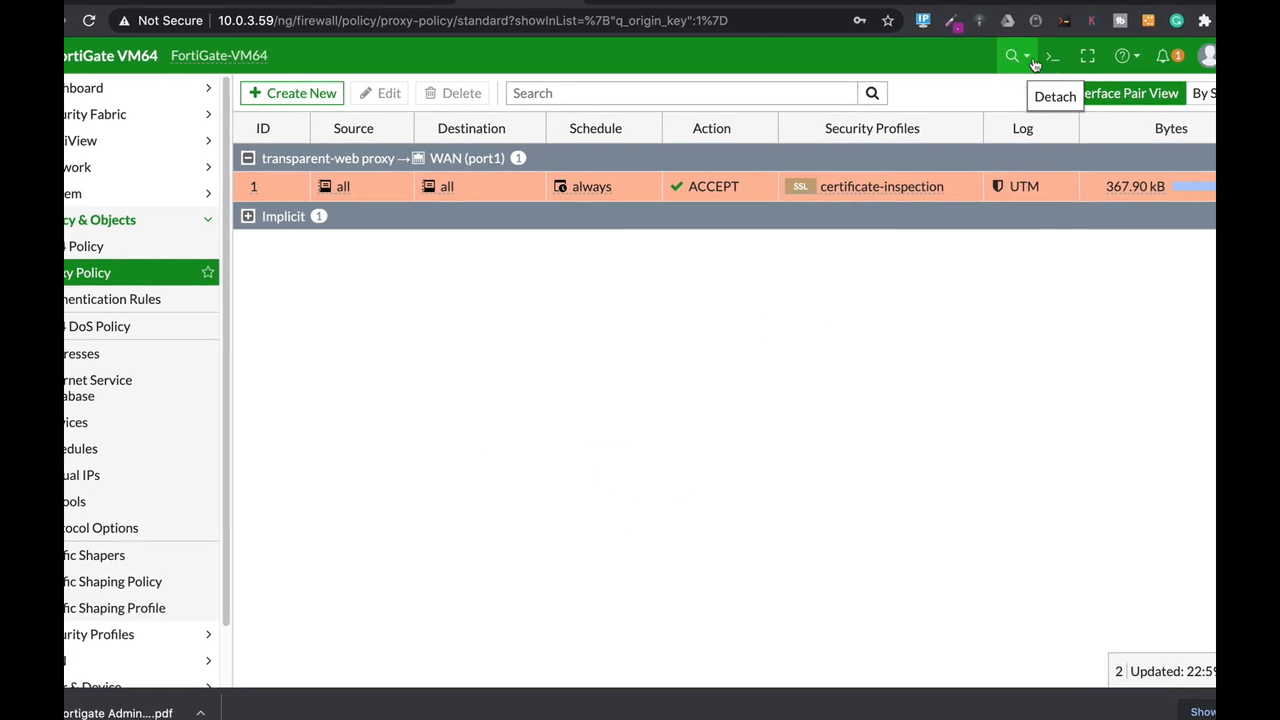
Run diag wad session list in the detached CLI and highlight the transparent proxy session entries.
click(1049, 55)
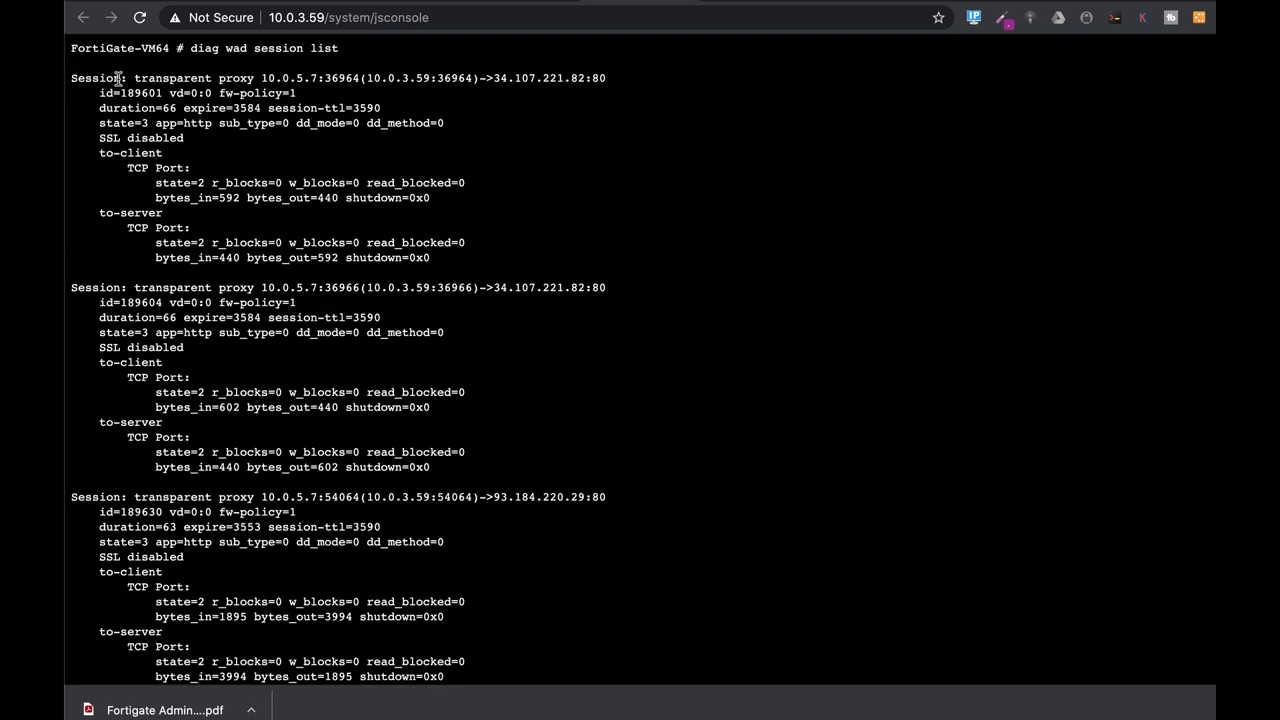
double_click(178, 75)
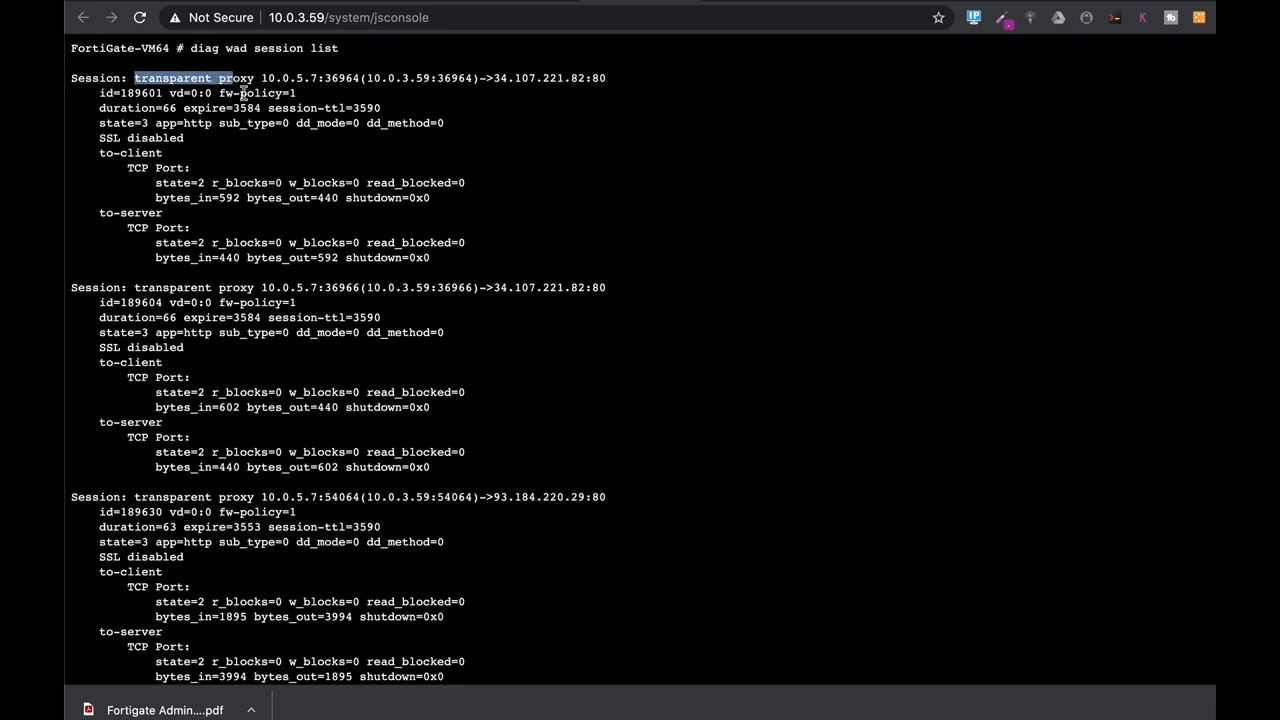
scroll(down, 3)
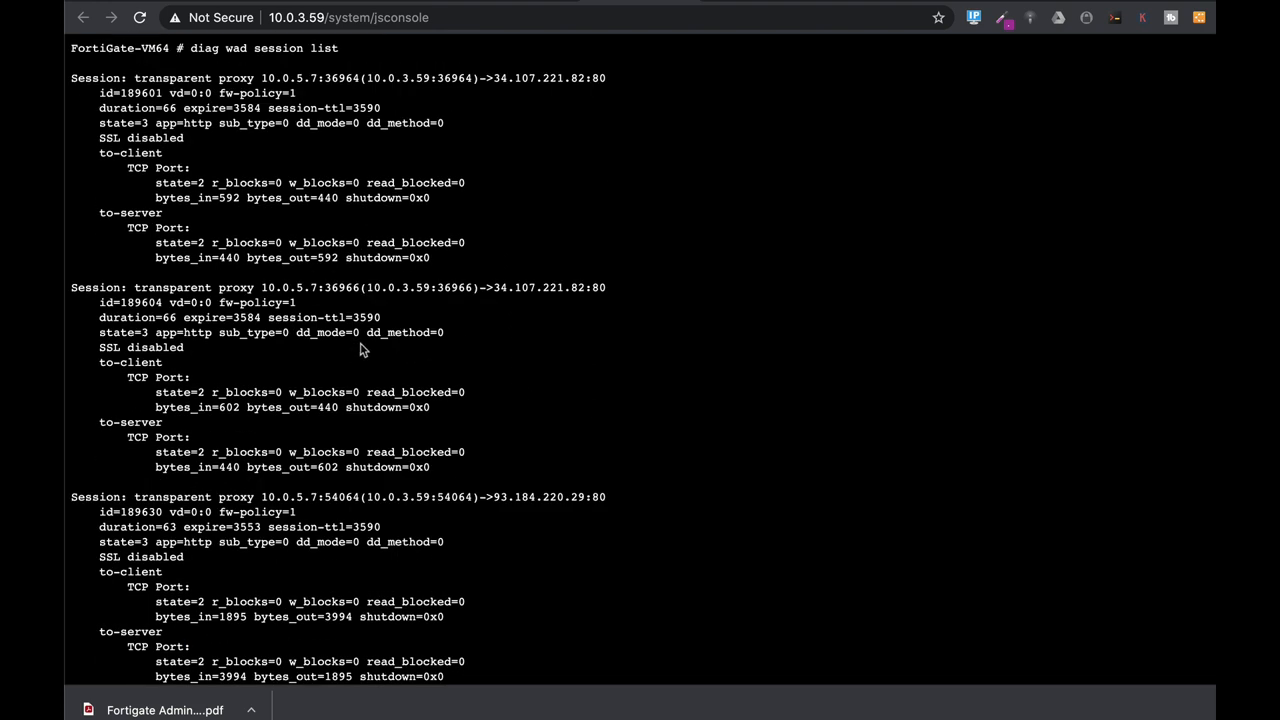
mouse_move(387, 362)
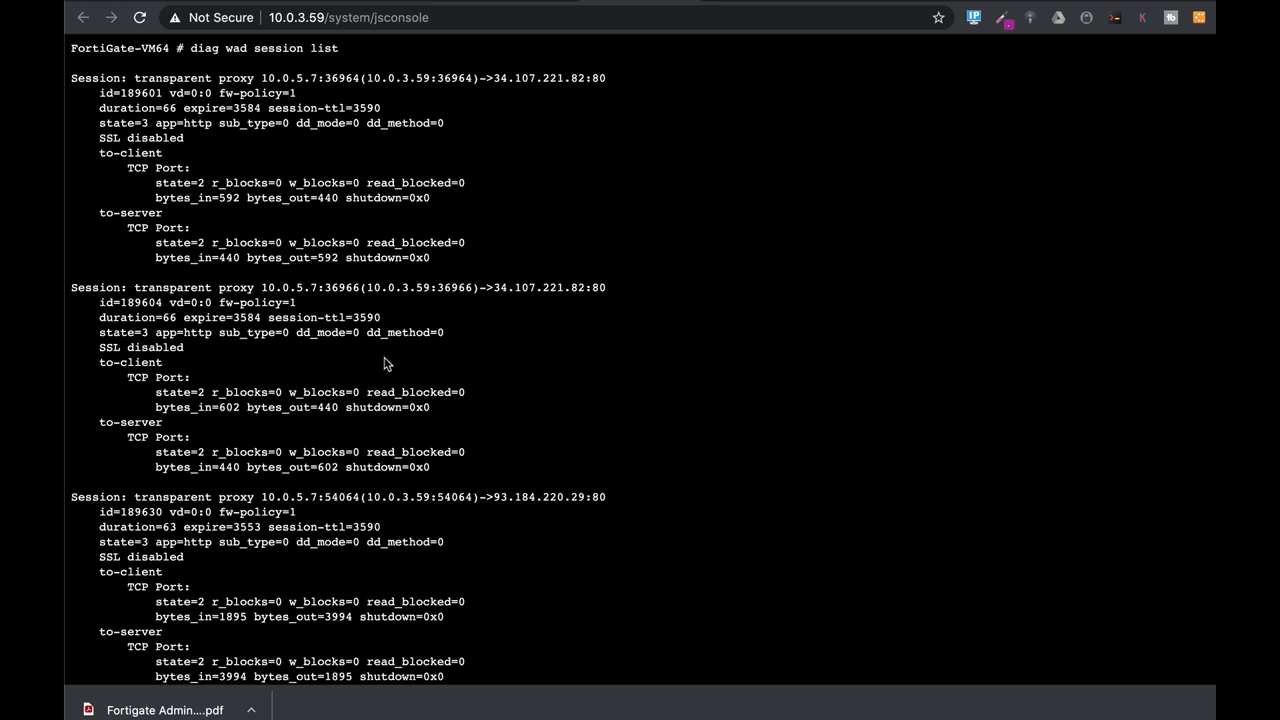